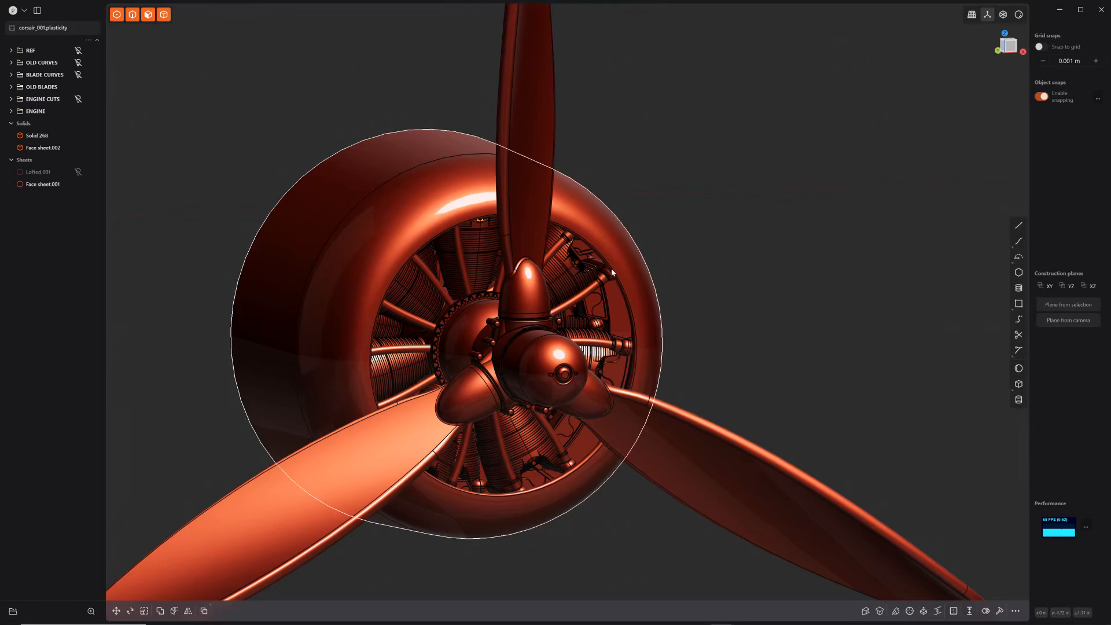
Isolate the blade outline curve from the BLADE CURVES folder and view it from above
drag(610, 273, 567, 320)
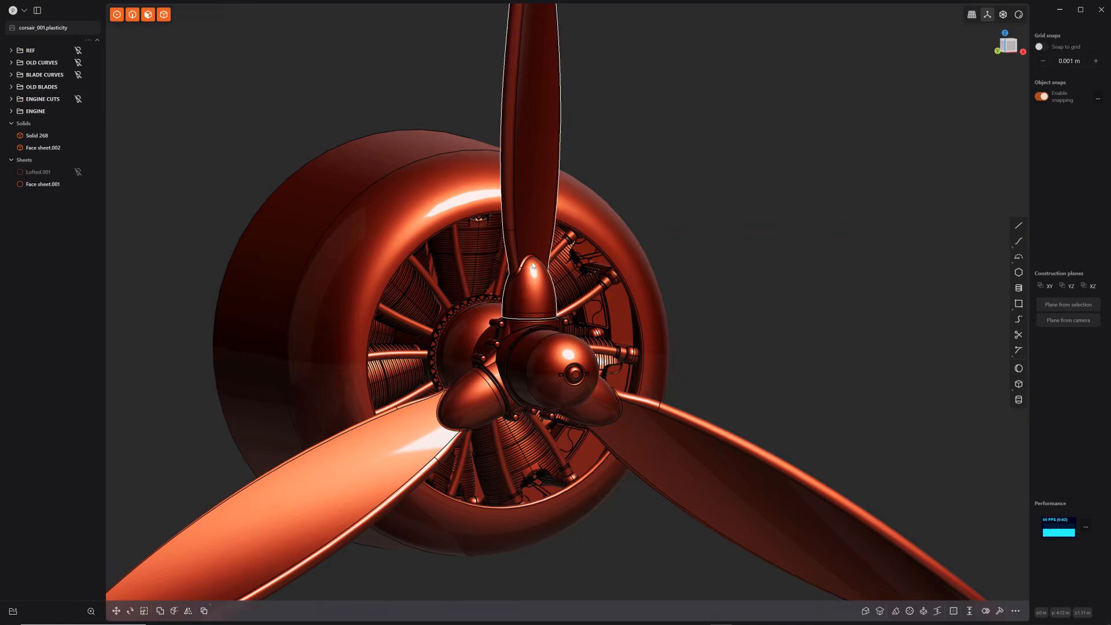
mouse_move(539, 217)
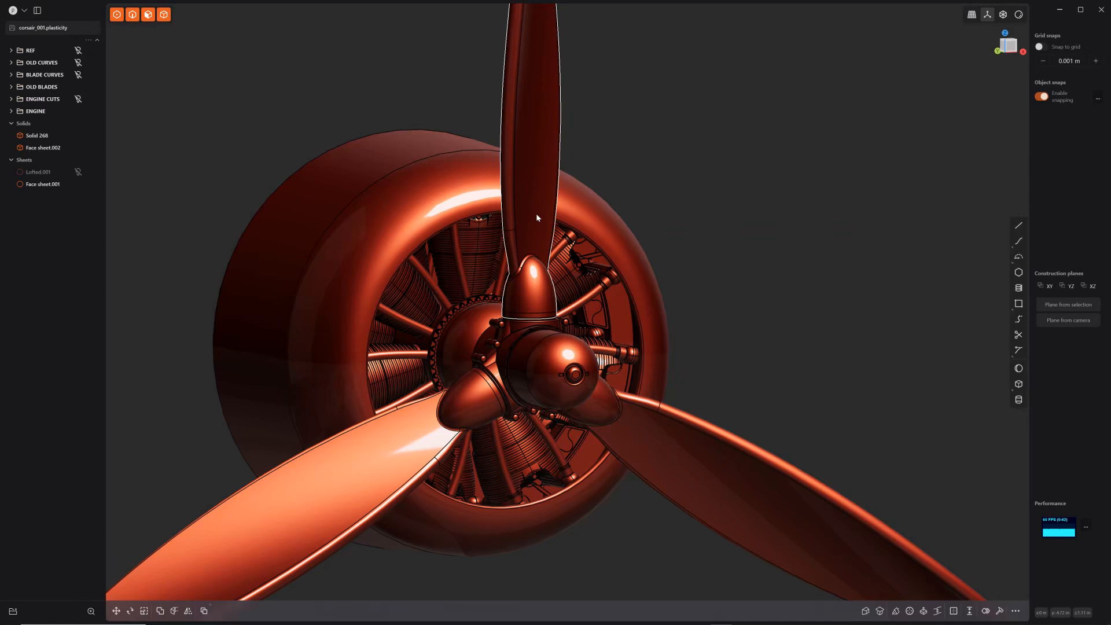
click(69, 87)
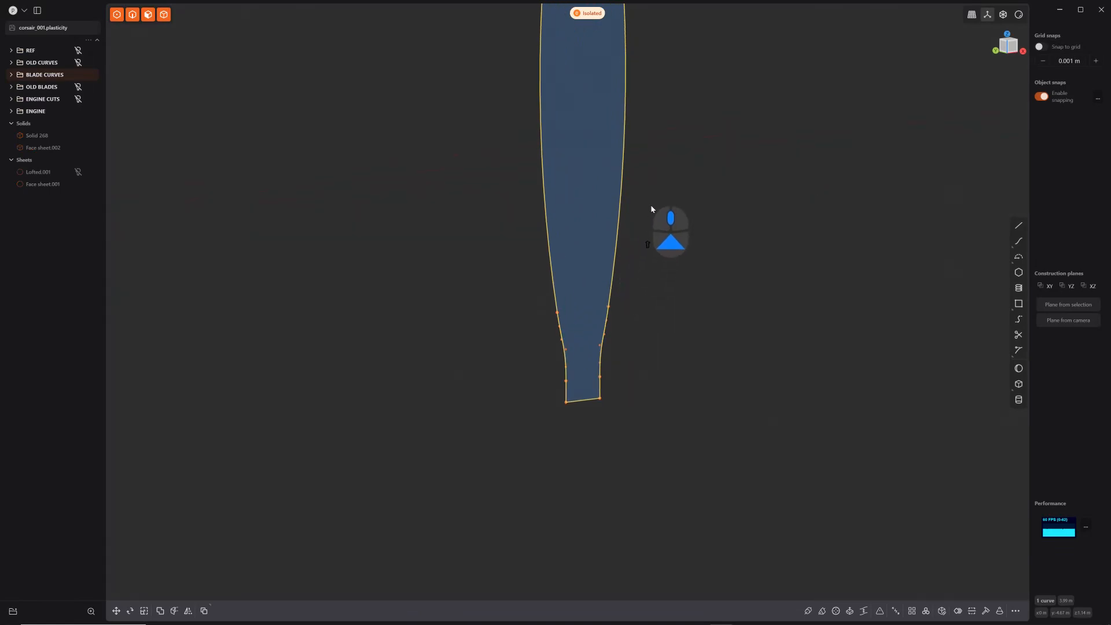
scroll(down, 3)
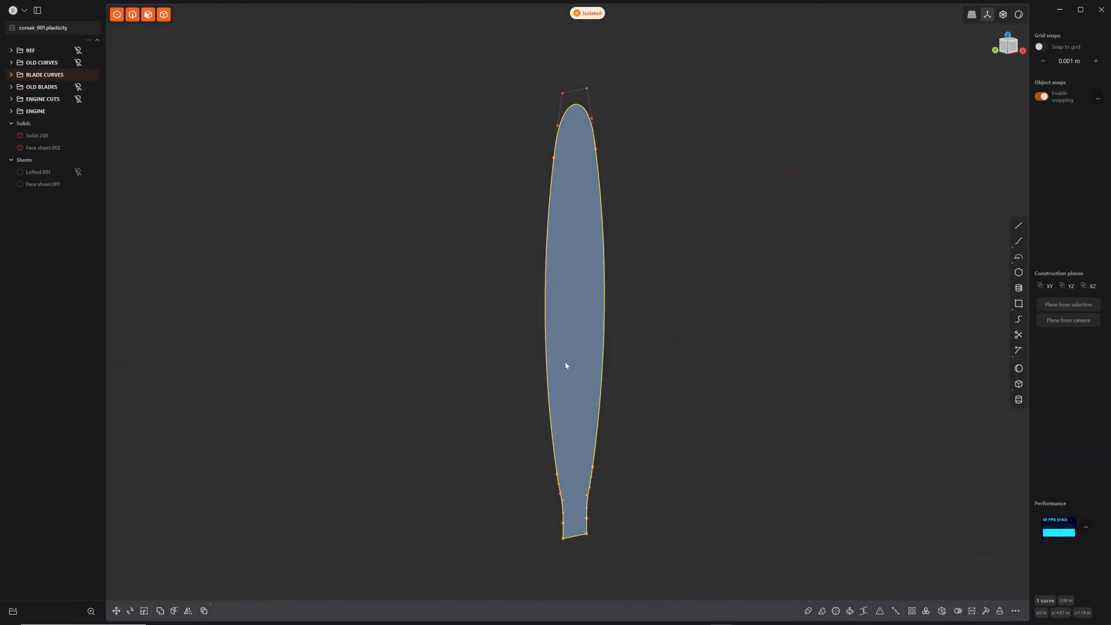
mouse_move(594, 395)
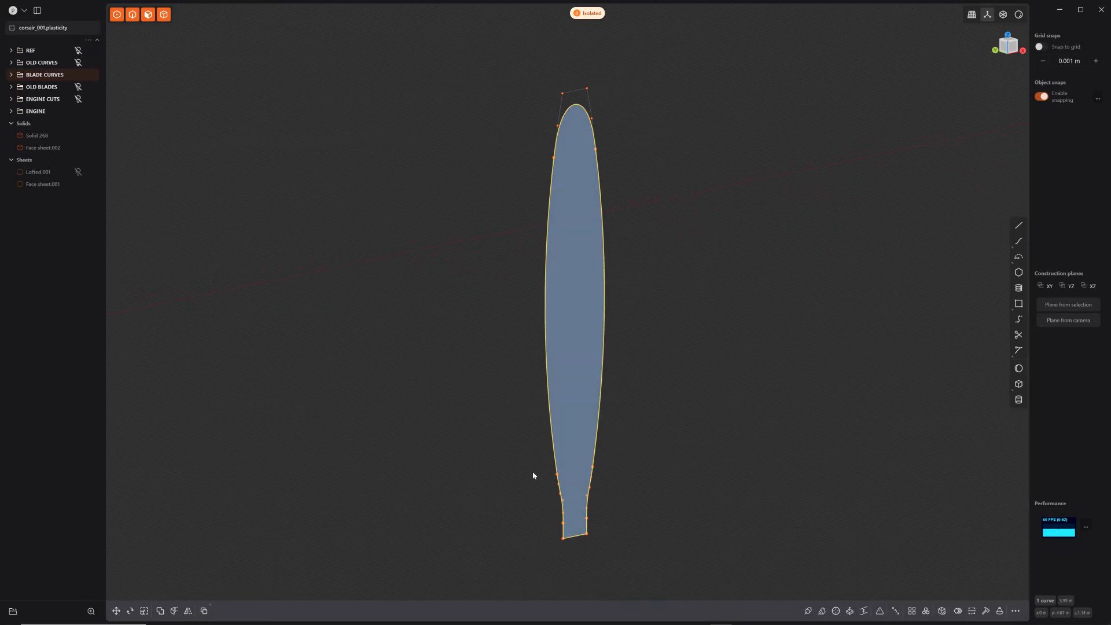
mouse_move(578, 334)
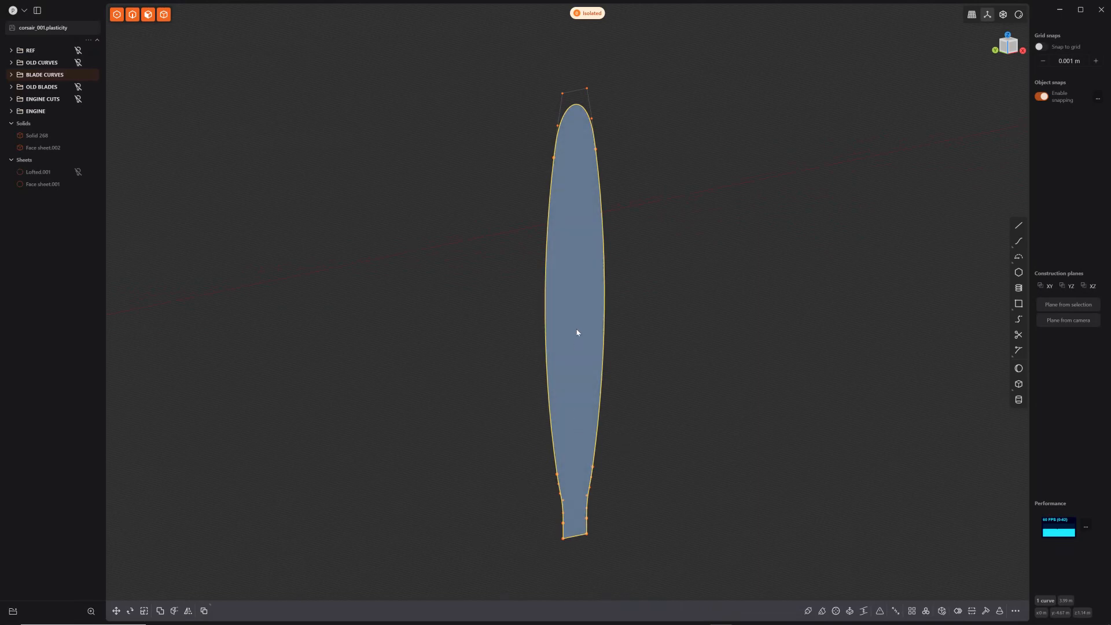
mouse_move(586, 369)
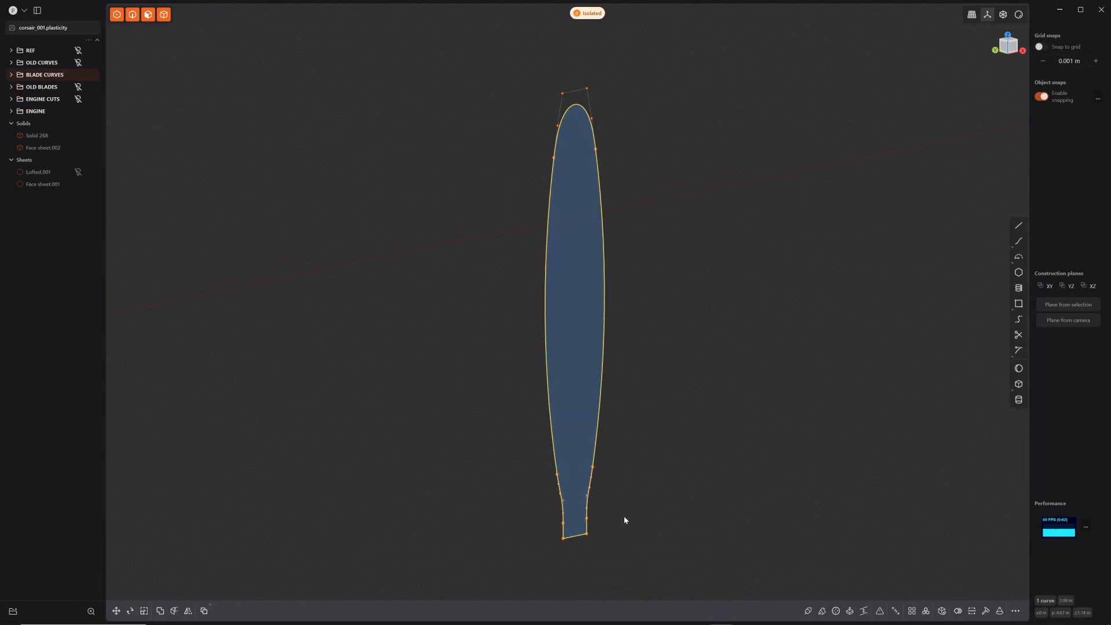
mouse_move(619, 524)
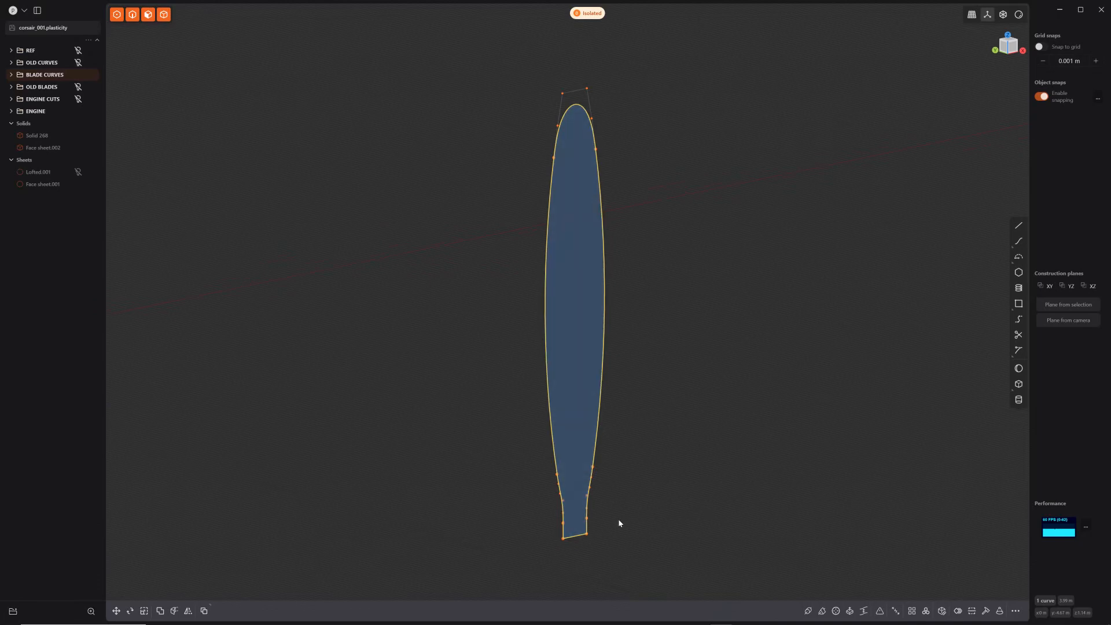
Draw a centreline along the blade's length and nudge it into position
click(1018, 224)
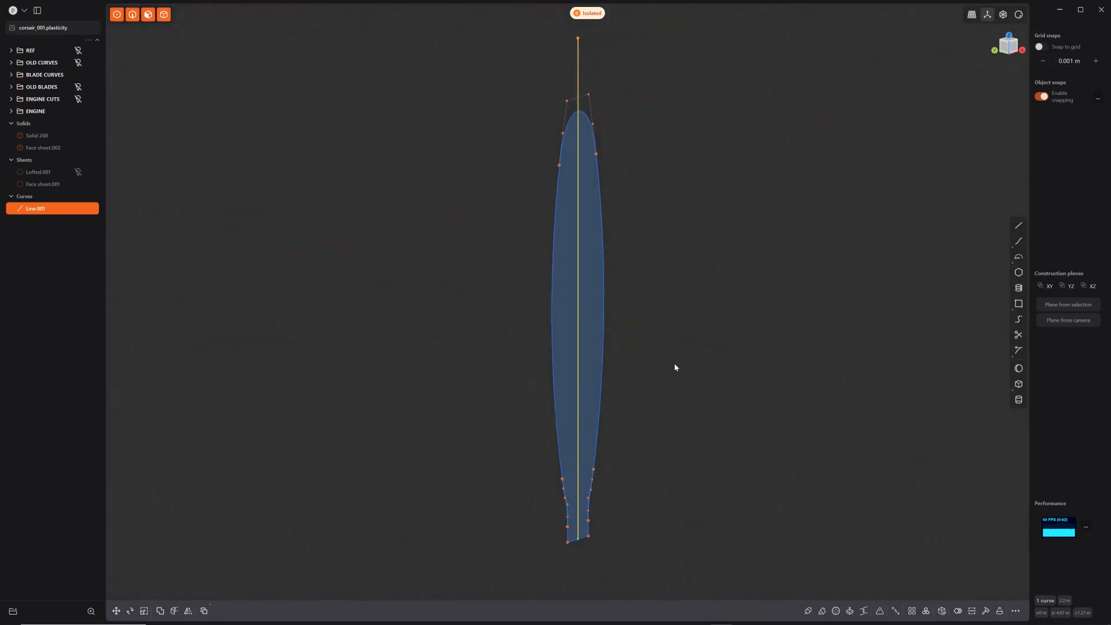
key(g)
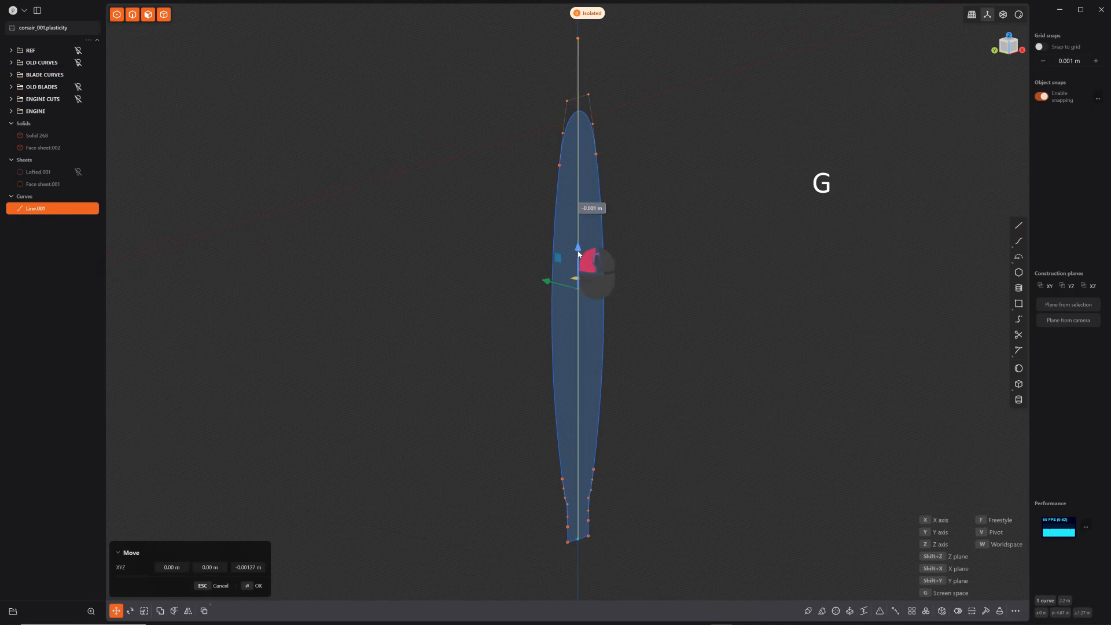
drag(577, 247, 577, 317)
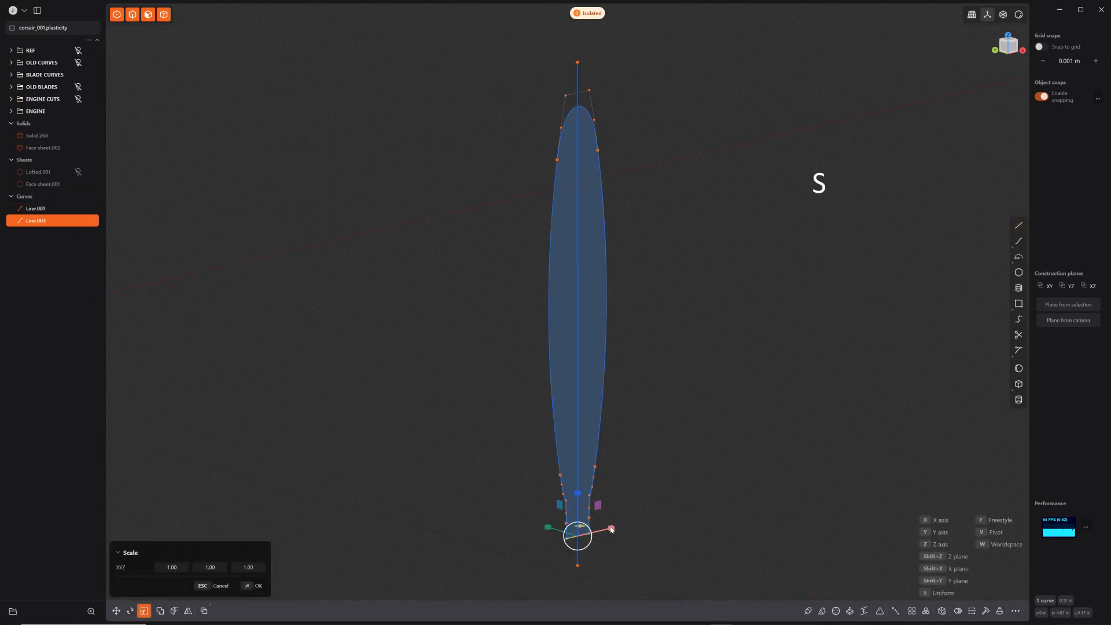
Draw a short line across the blade root and scale it wider
drag(610, 528, 784, 487)
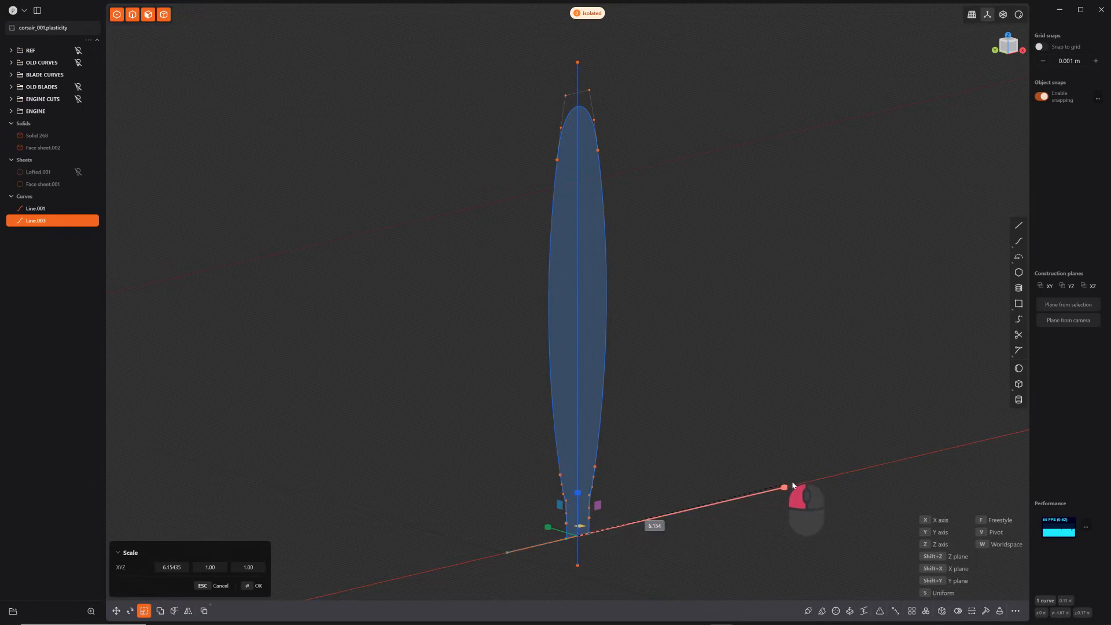
drag(784, 487, 812, 480)
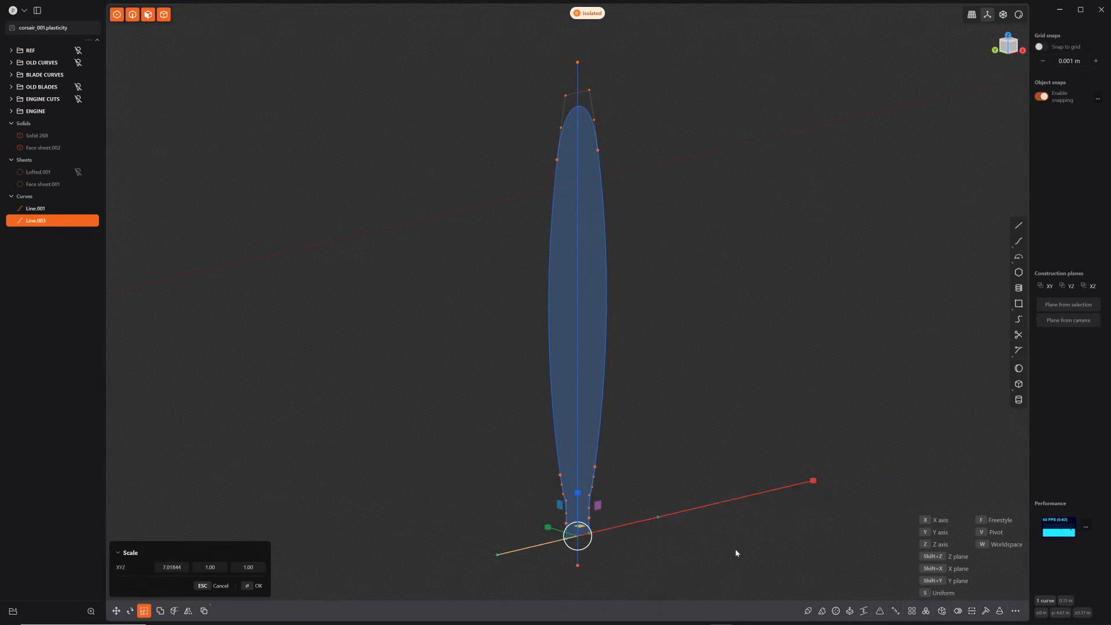
click(257, 585)
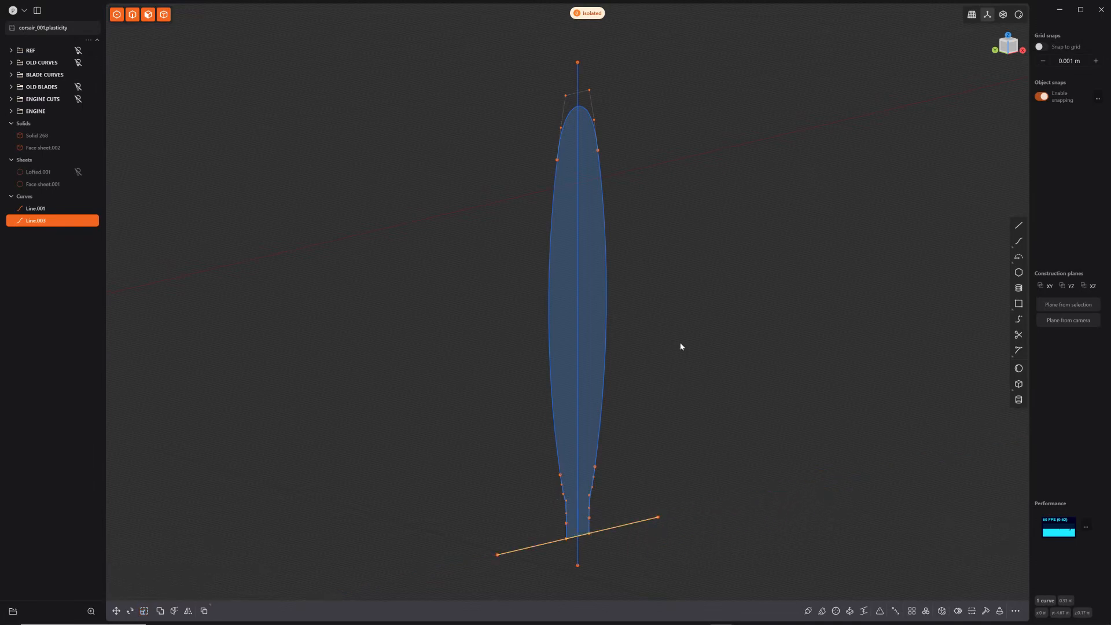
mouse_move(703, 394)
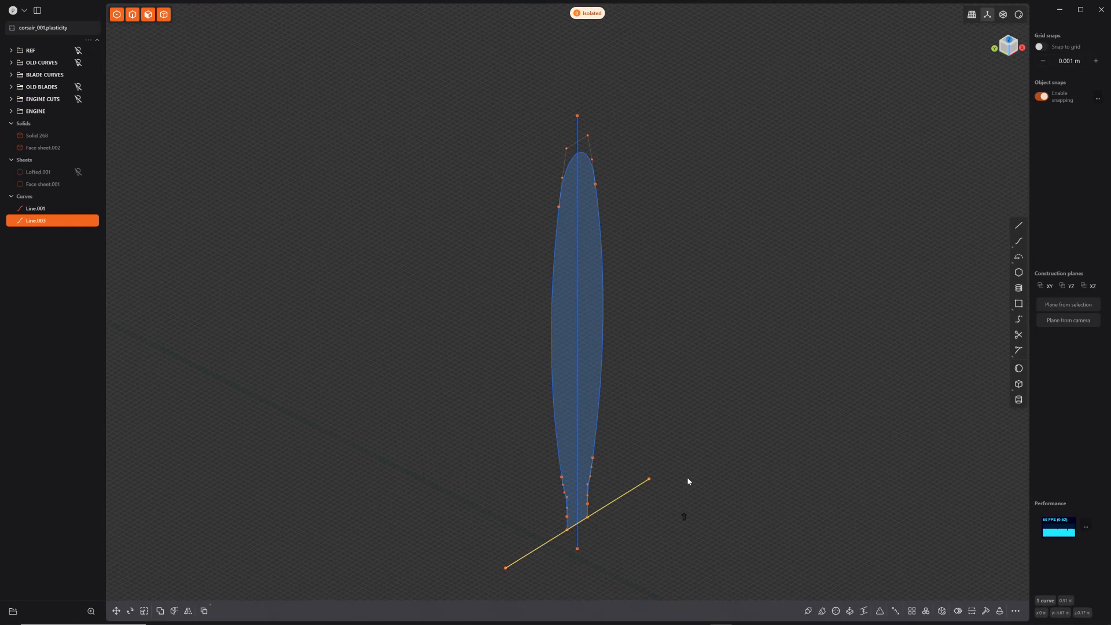
Undo the extra line, bend the root line's midpoint into an arc and move it below the blade root
key(shift+d)
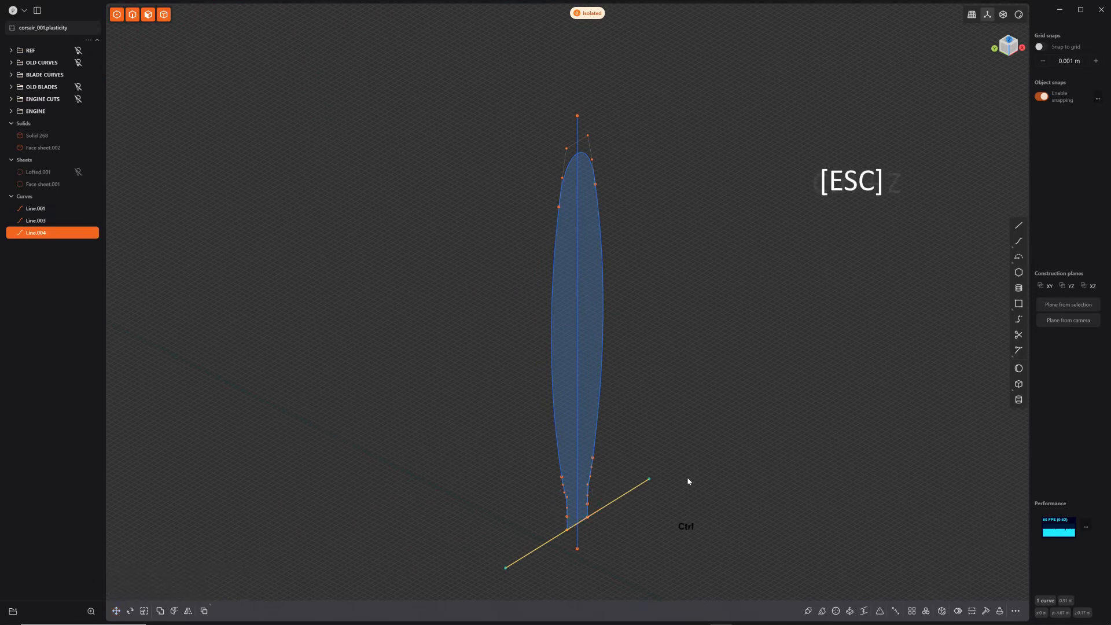
key(Ctrl+z)
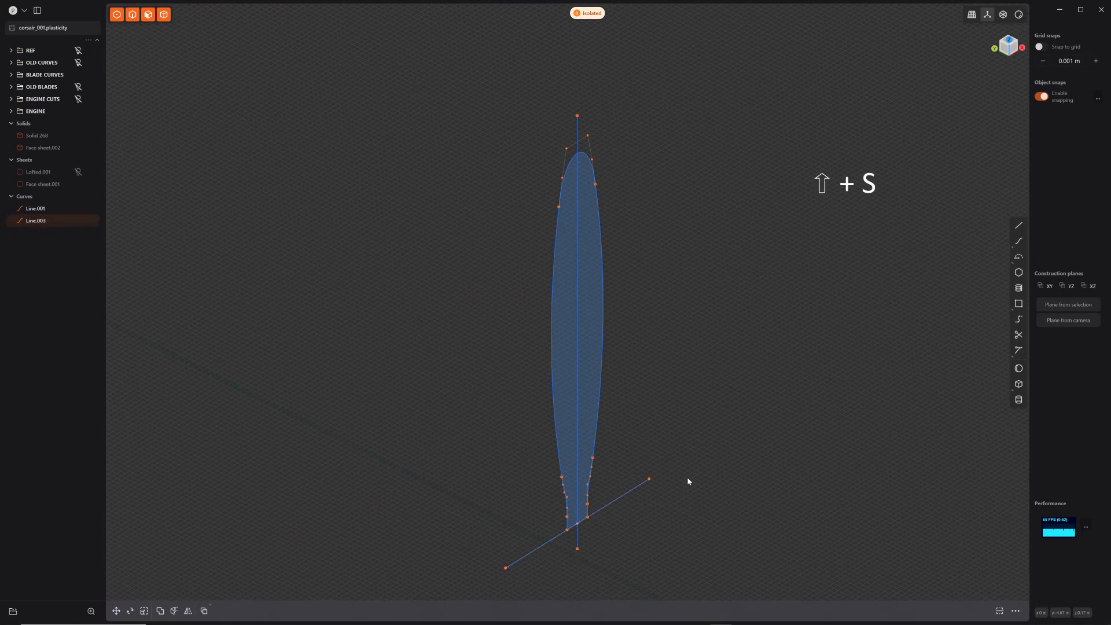
key(g)
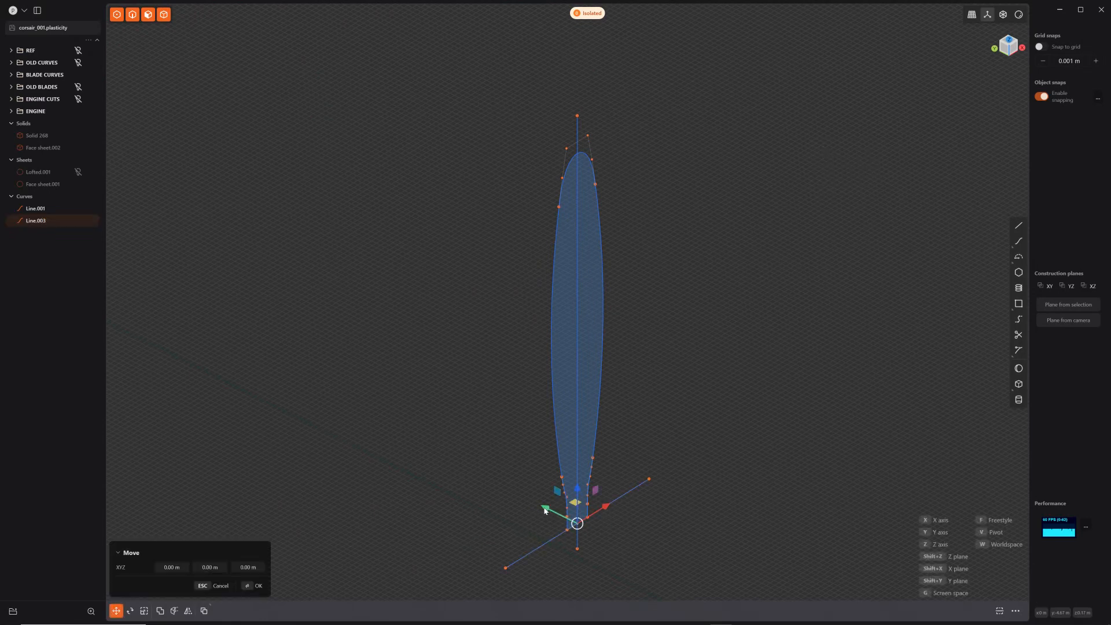
drag(545, 509, 515, 498)
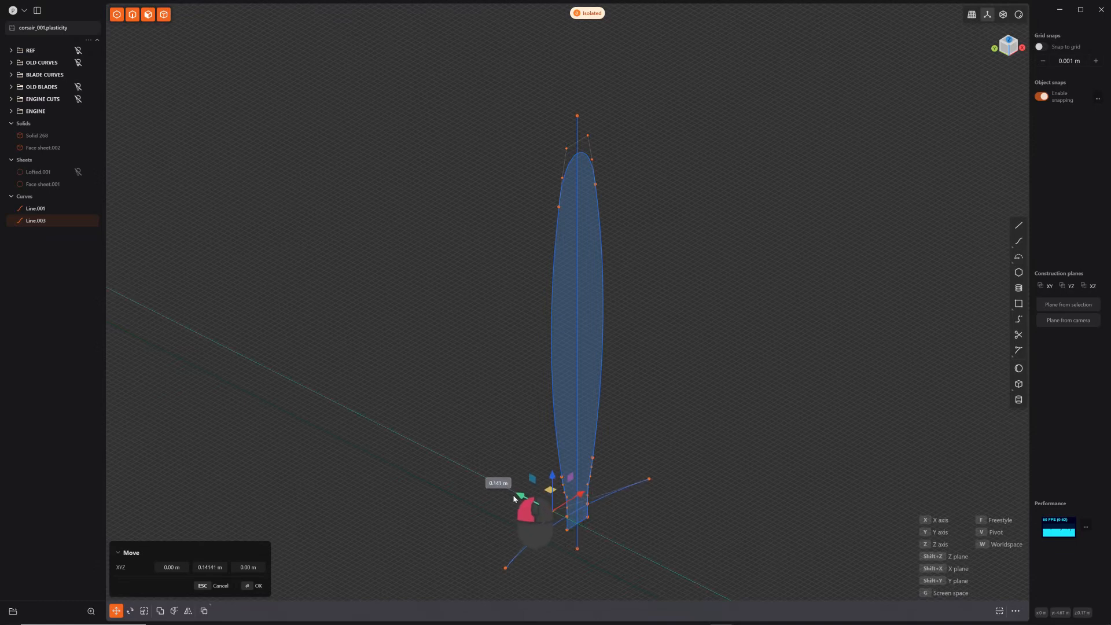
drag(521, 490, 506, 487)
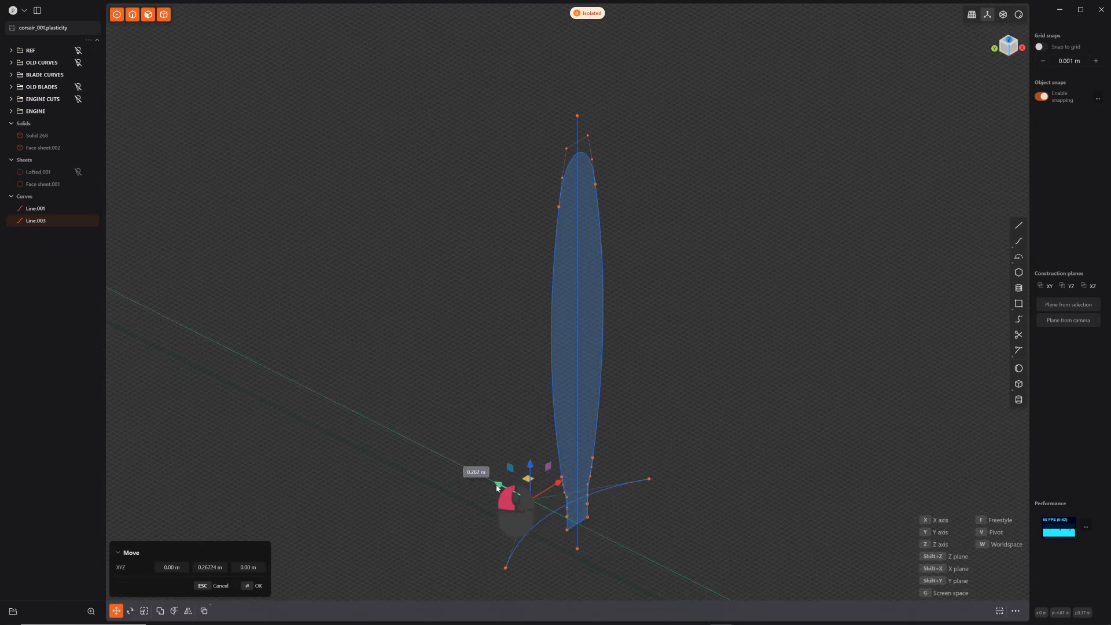
drag(497, 487, 494, 483)
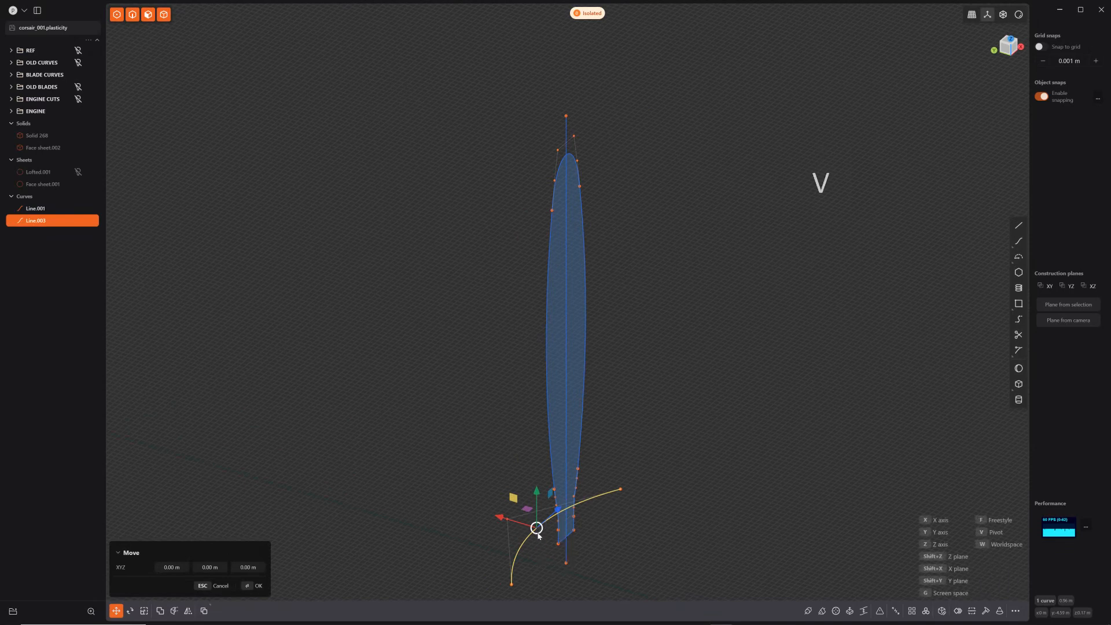
drag(536, 527, 565, 563)
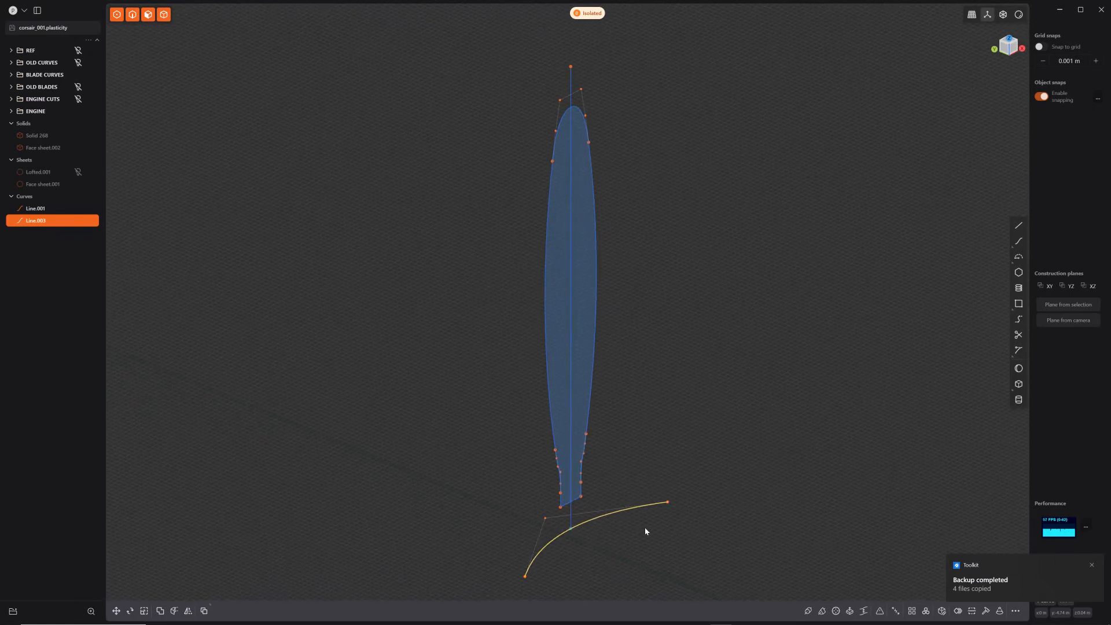
Curve Array the root arc along the blade centreline with Twist 25 and Number 4
key(f)
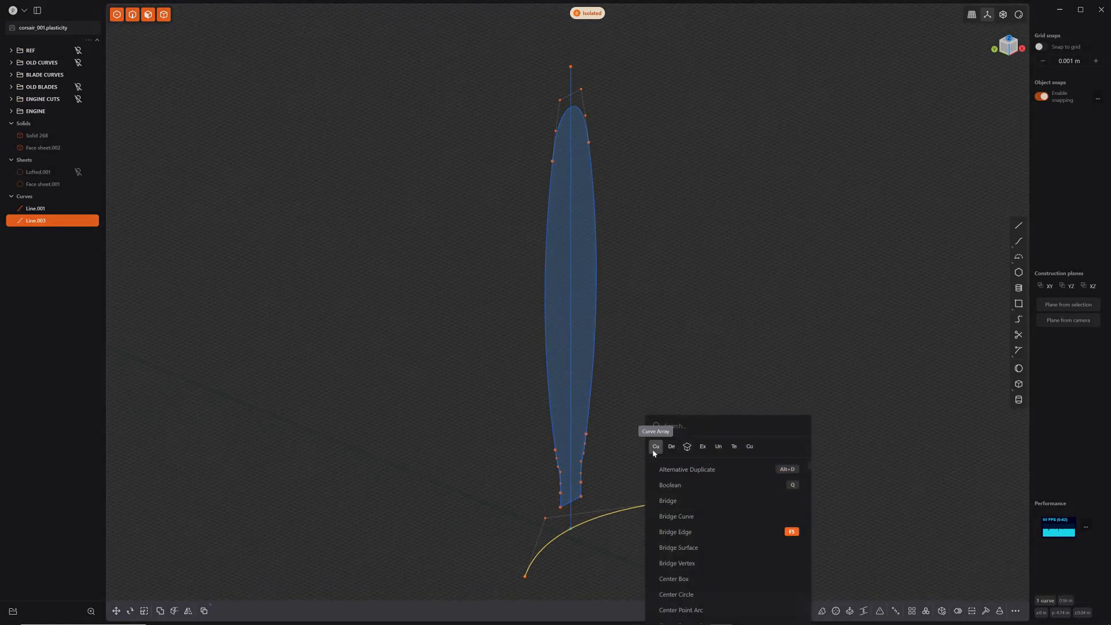
click(655, 447)
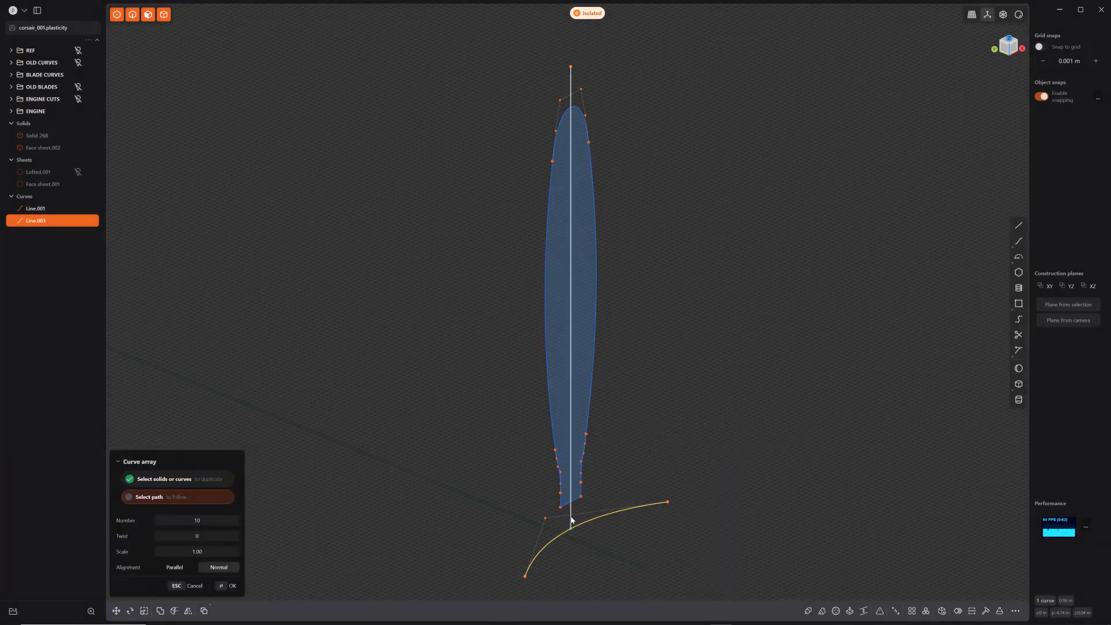
click(574, 522)
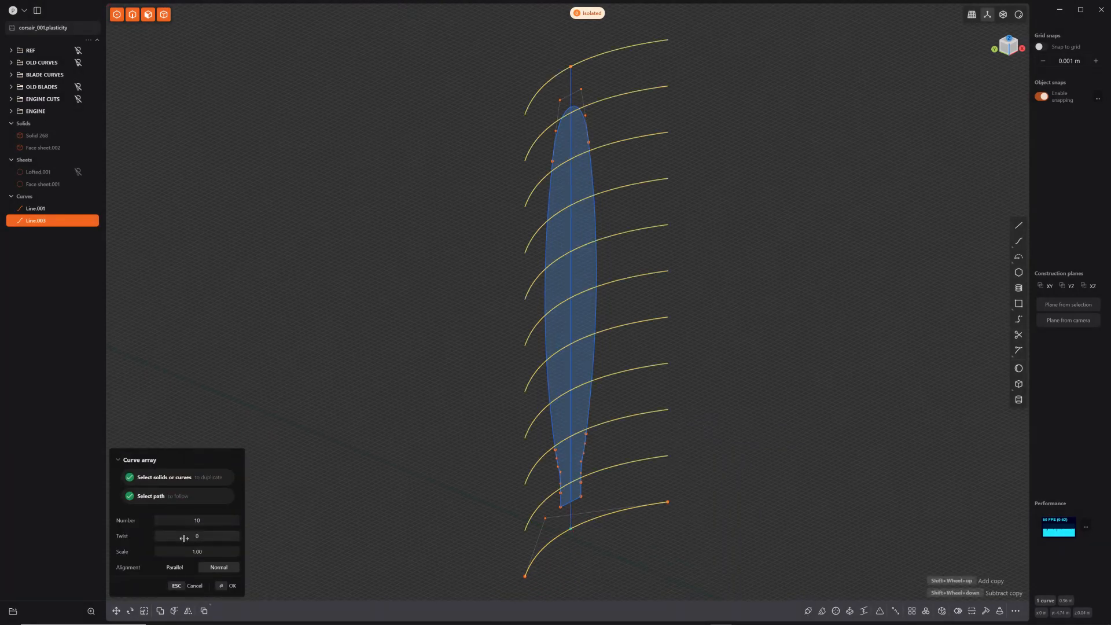
drag(184, 535, 227, 535)
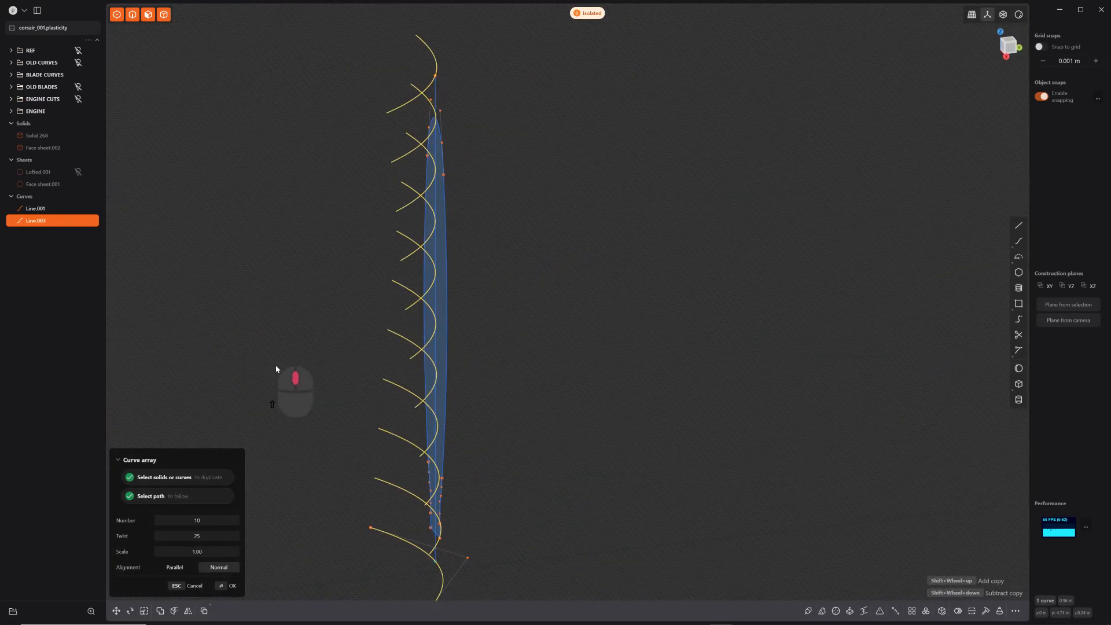
drag(277, 368, 597, 470)
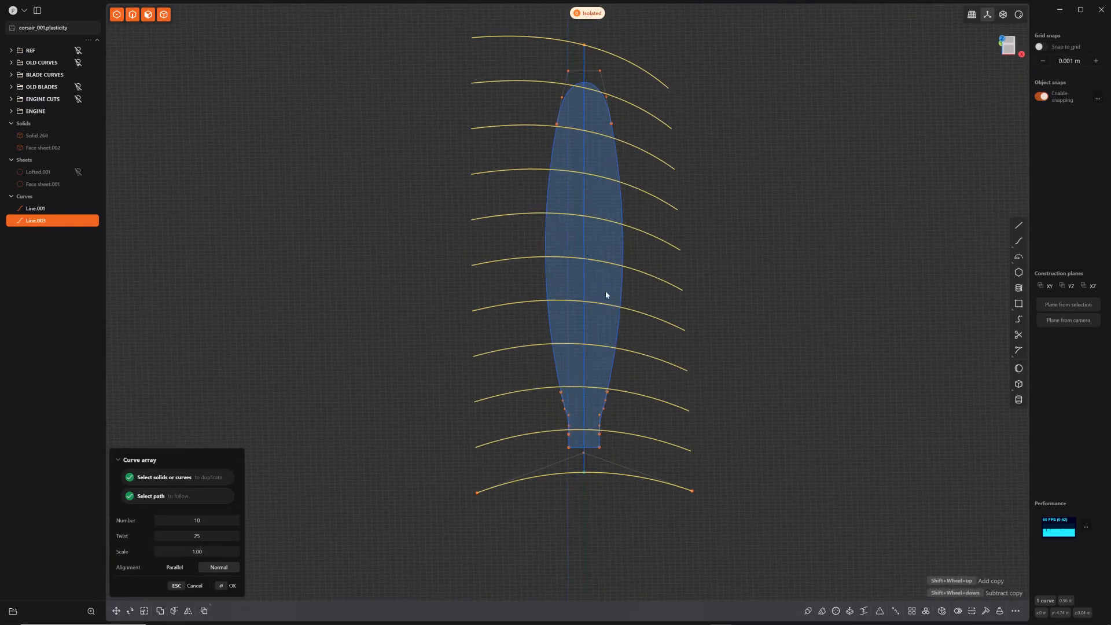
mouse_move(592, 368)
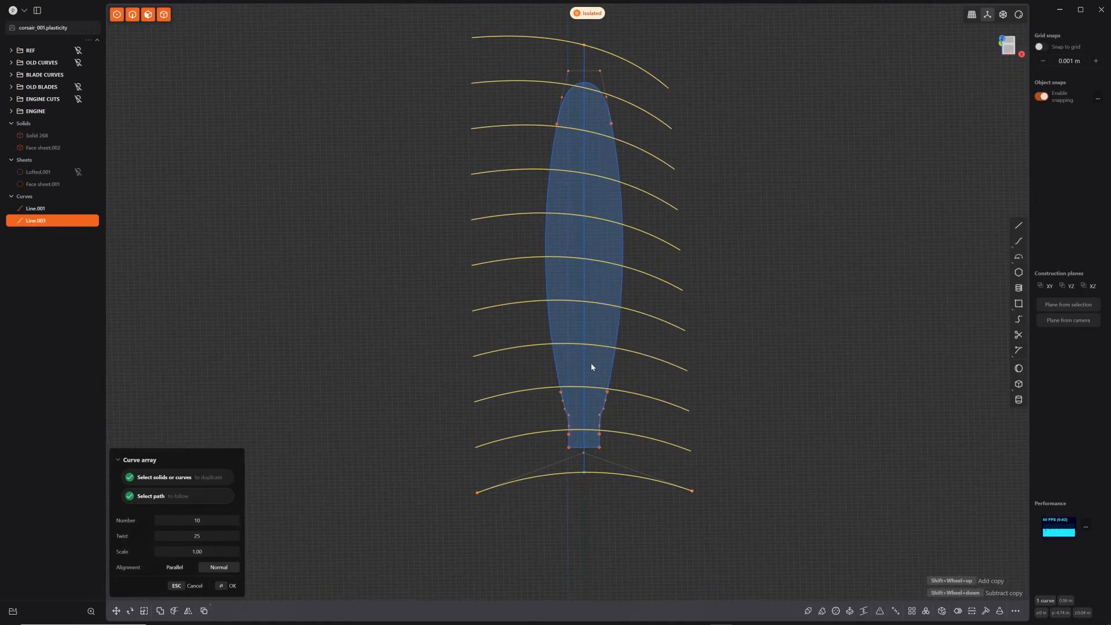
mouse_move(582, 349)
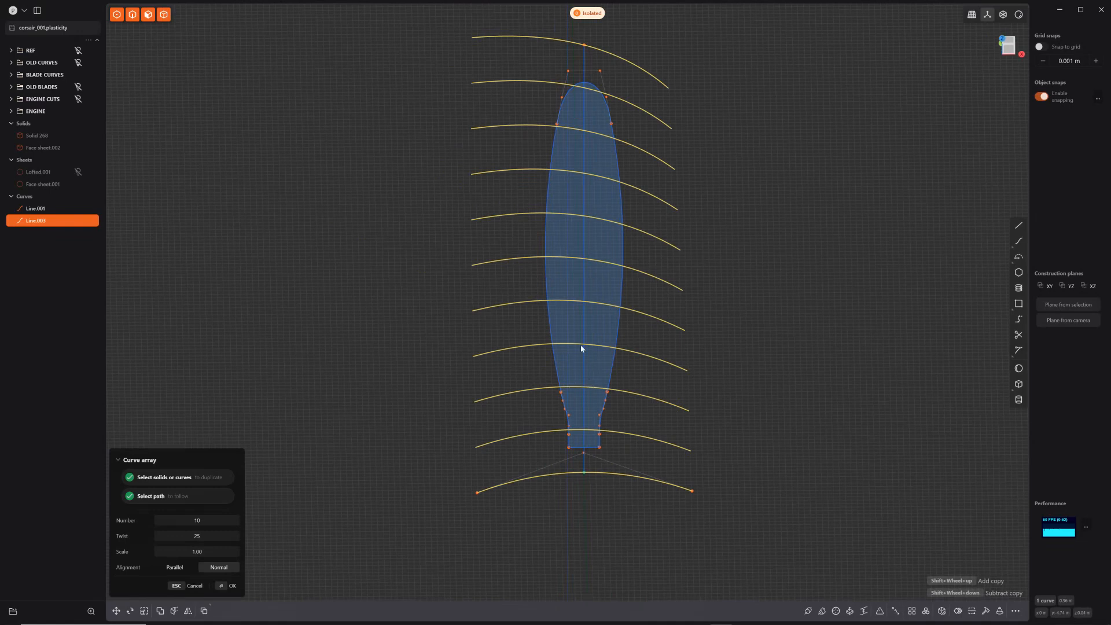
mouse_move(611, 211)
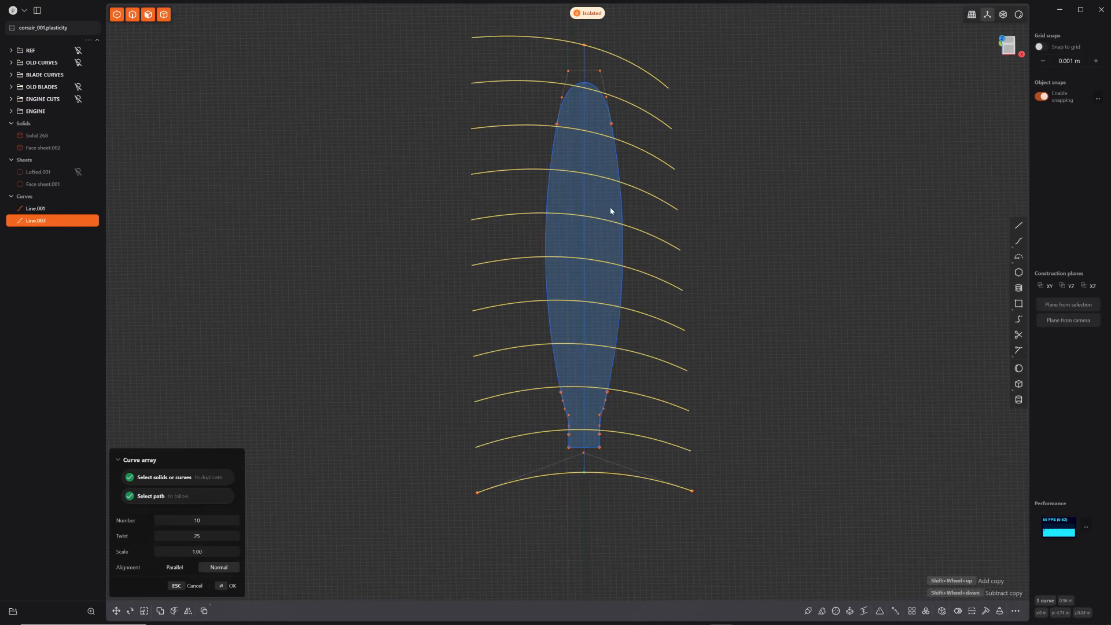
mouse_move(595, 445)
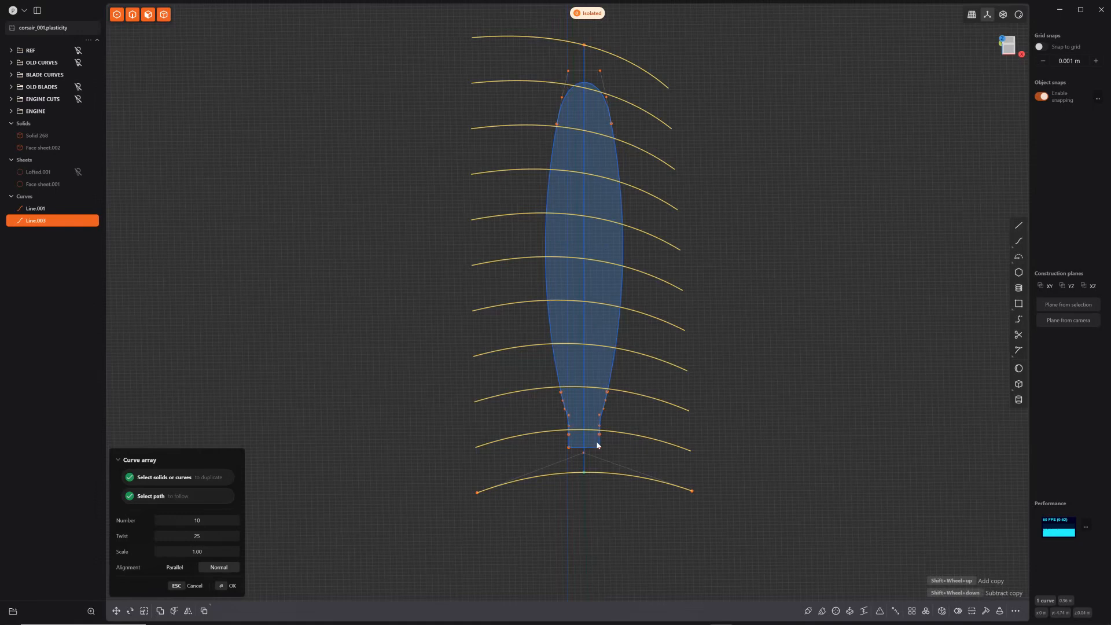
mouse_move(588, 88)
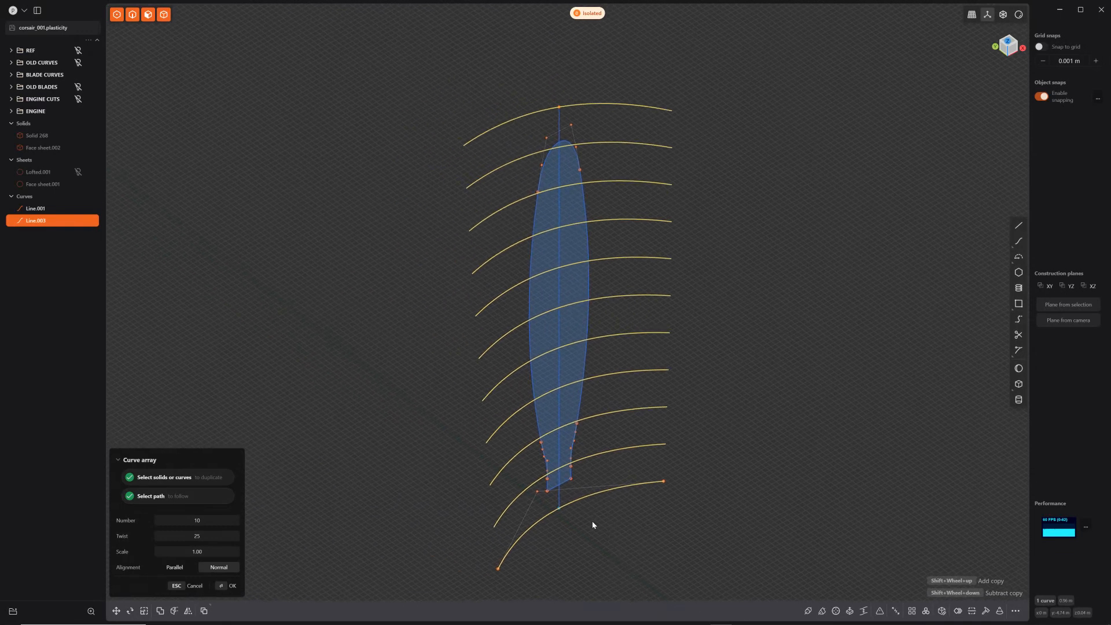
scroll(down, 3)
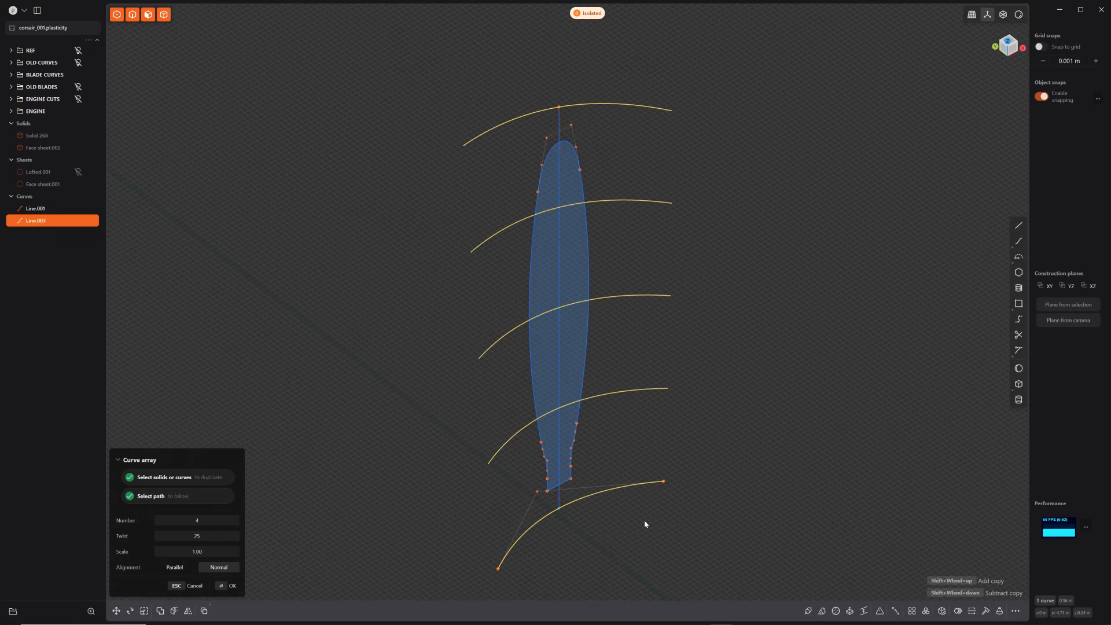
Loft the section arcs into a twisted surface and cut it to the blade outline
click(232, 585)
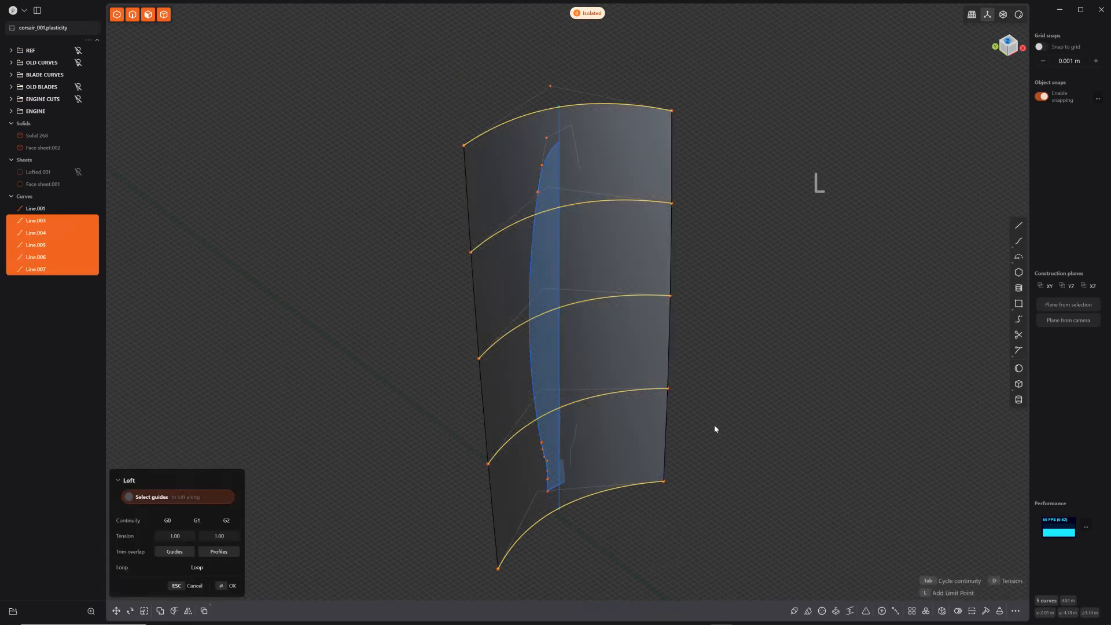
drag(715, 428, 655, 438)
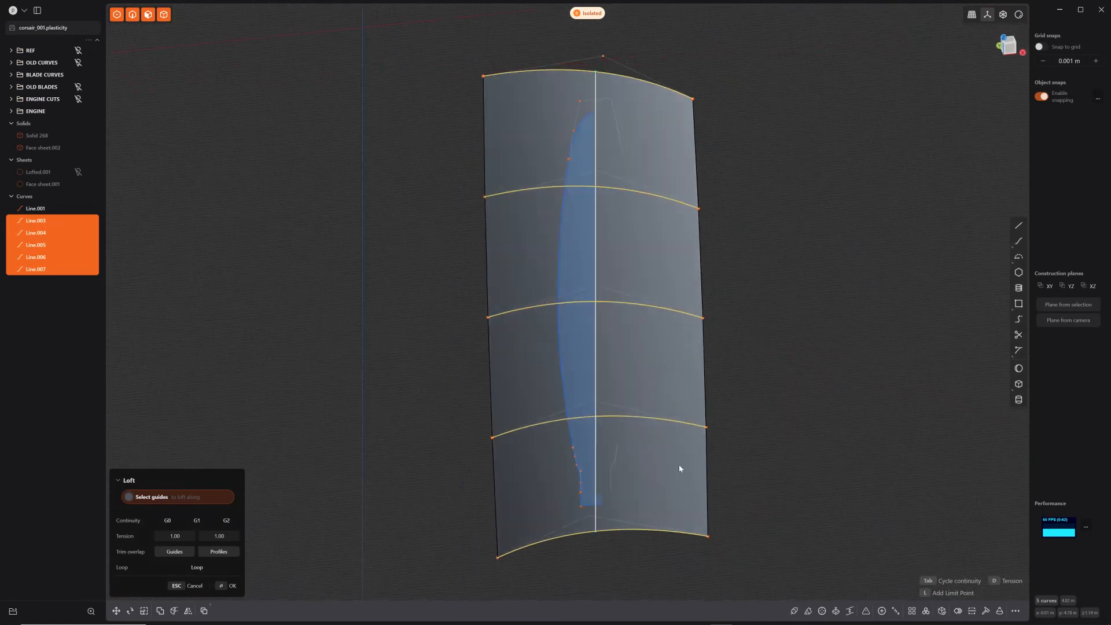
click(233, 585)
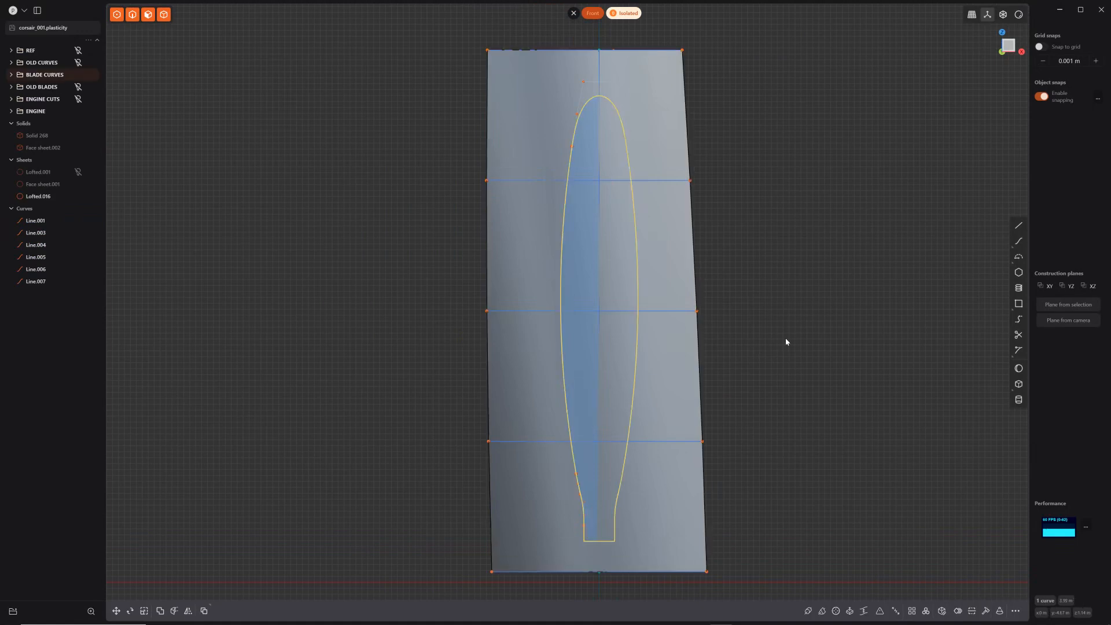
key(c)
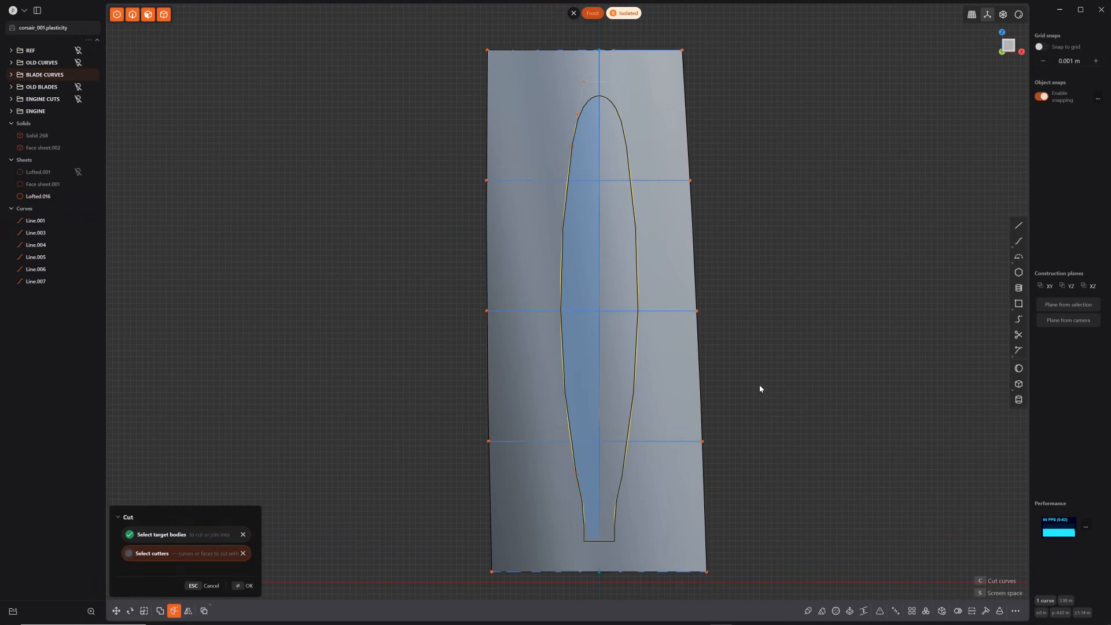
click(249, 586)
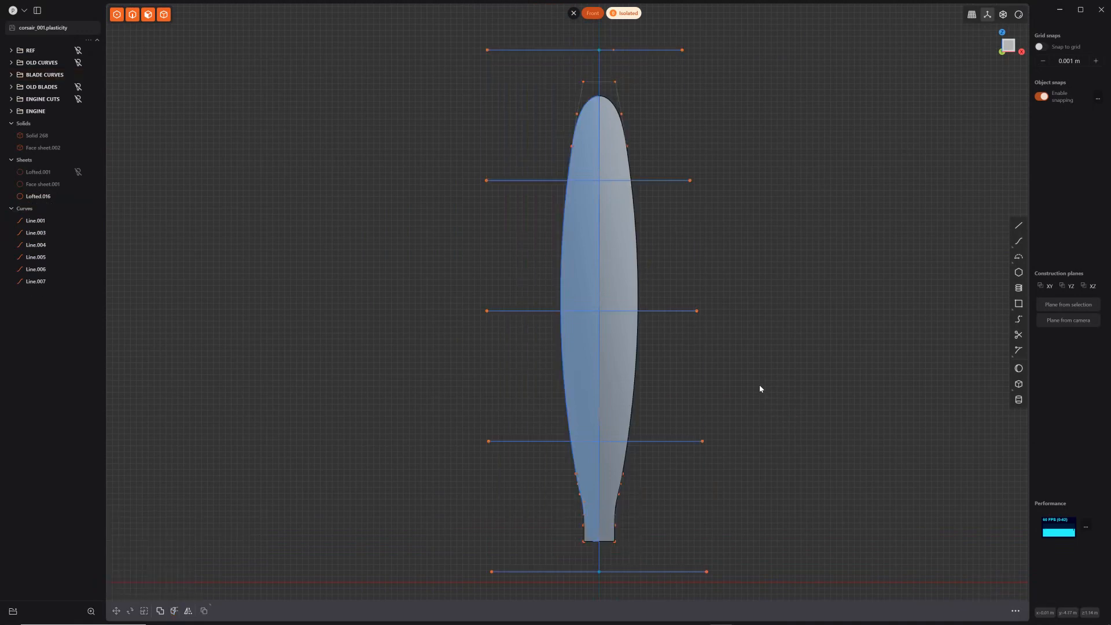
Remove the trimmed-off scraps and group the blade surface into its own folder
drag(760, 389, 723, 419)
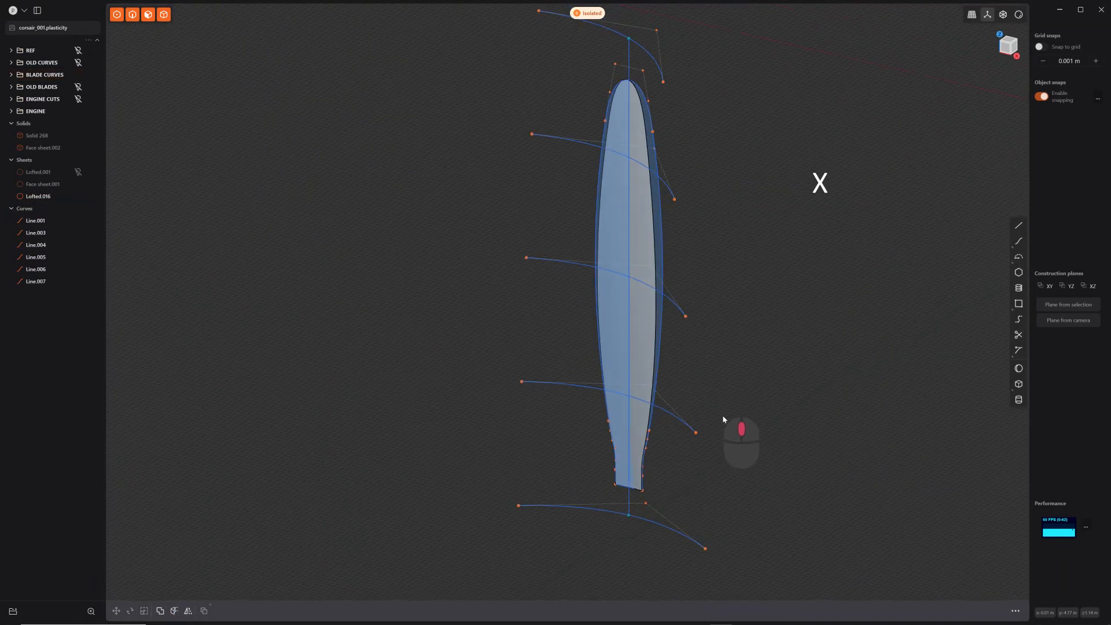
mouse_move(35, 219)
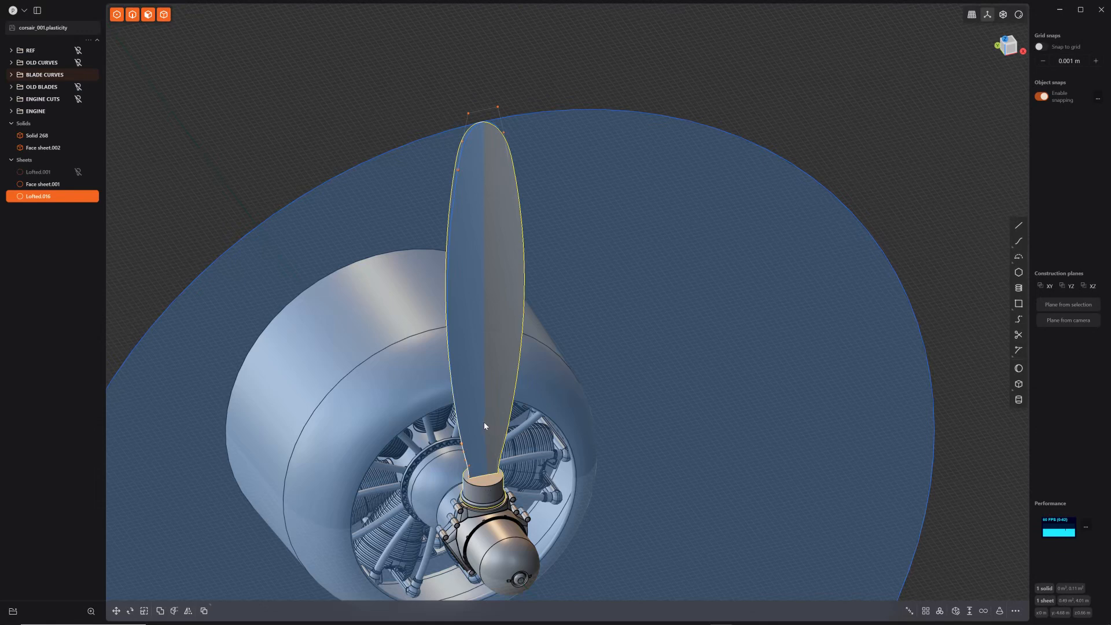
key(Ctrl+G)
text(BLADES)
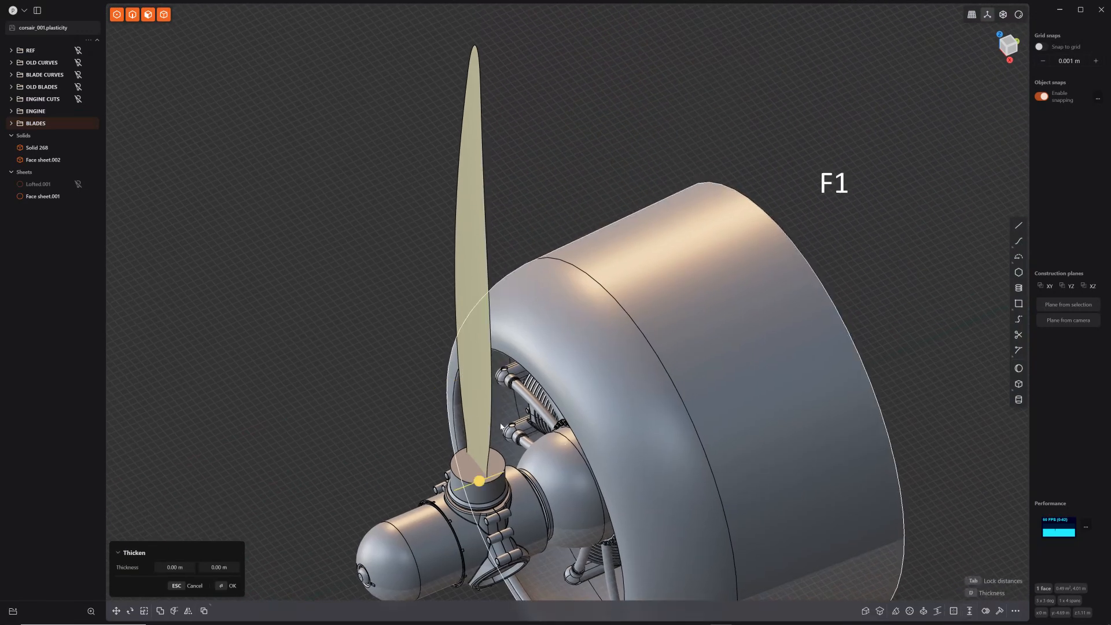
Thicken the blade sheet into a thin solid by dragging its thickness handles on both sides
drag(480, 482, 484, 496)
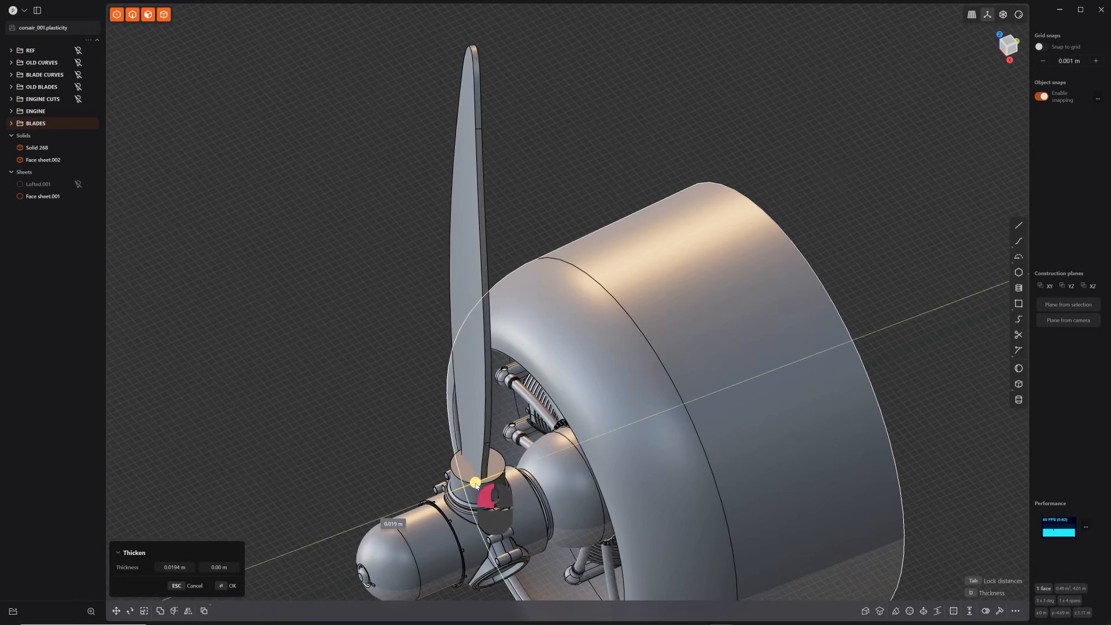
drag(475, 483, 825, 181)
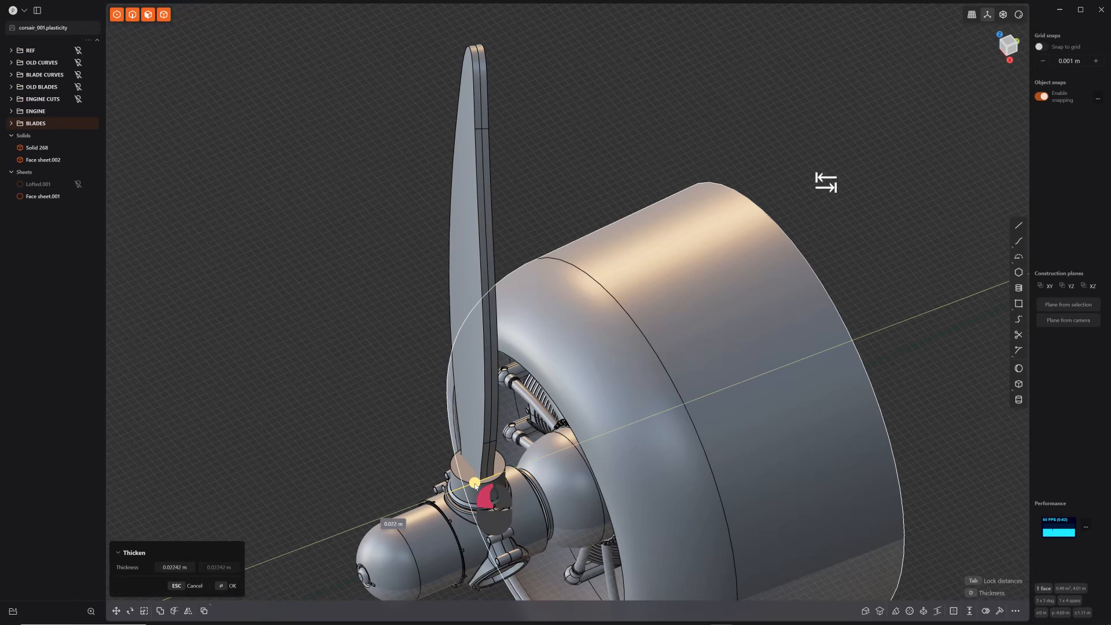
drag(481, 484, 475, 484)
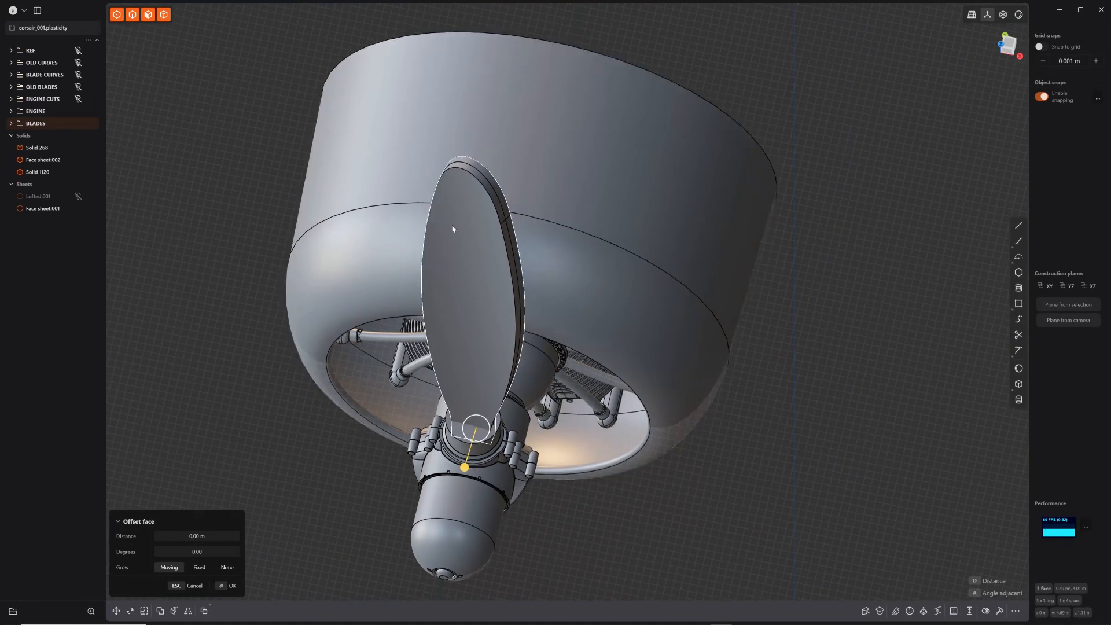
mouse_move(487, 351)
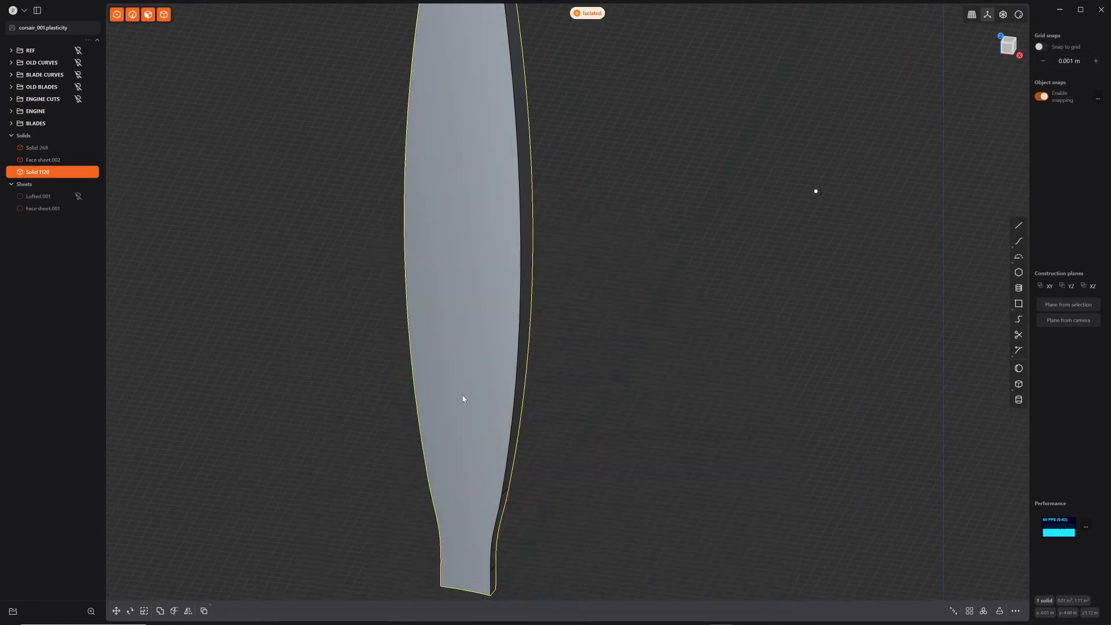
Delete the blade's narrow edge face so a G1 loft can round the edge between its faces
drag(463, 399, 495, 387)
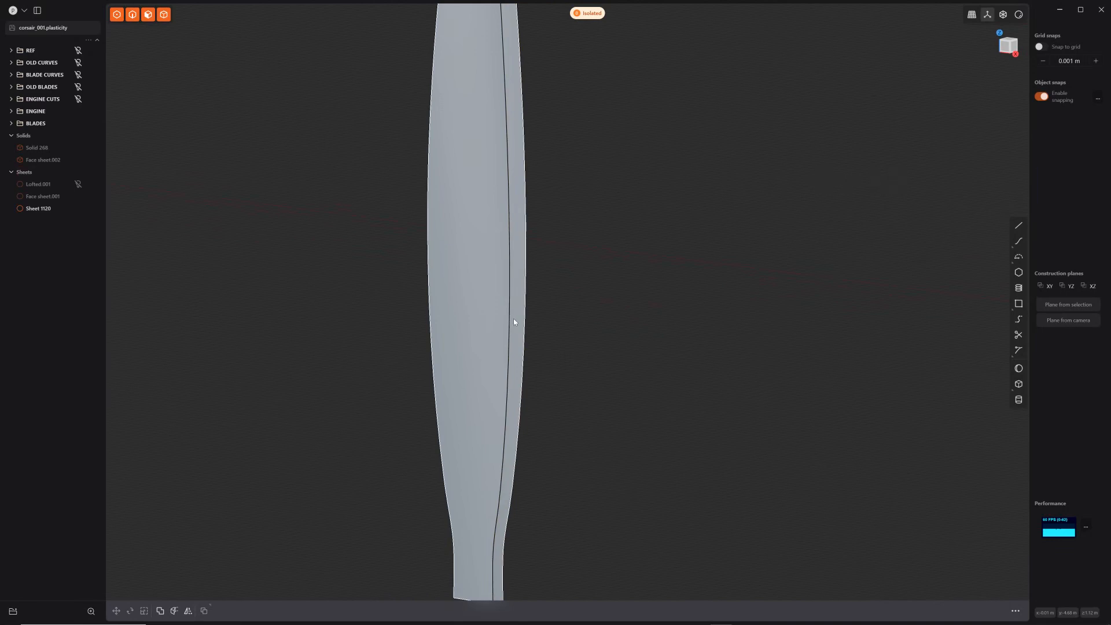
mouse_move(509, 304)
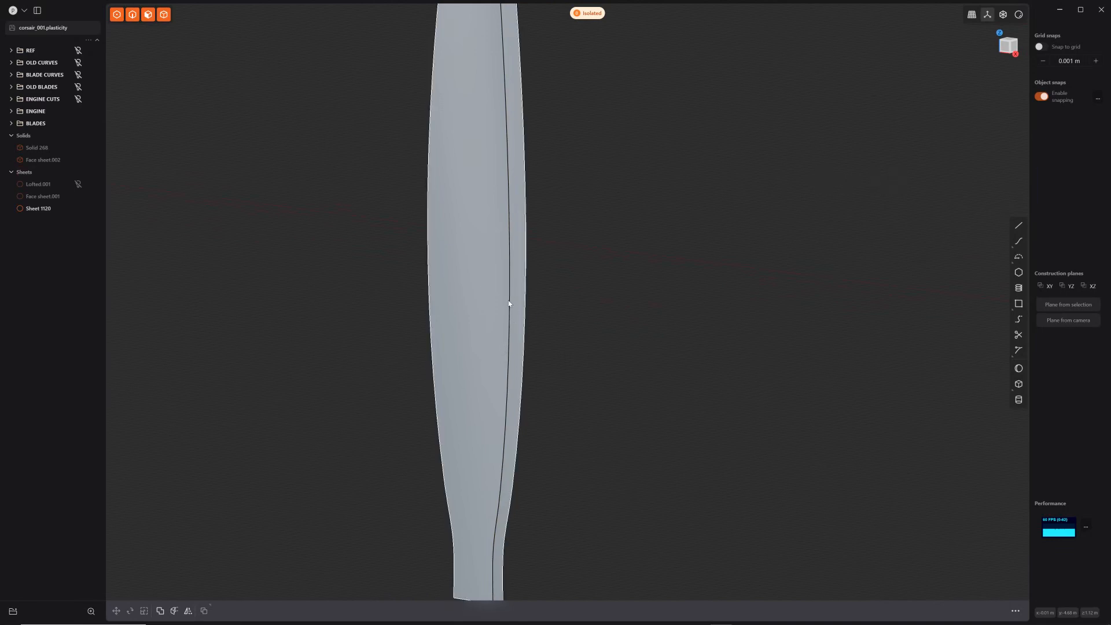
click(507, 305)
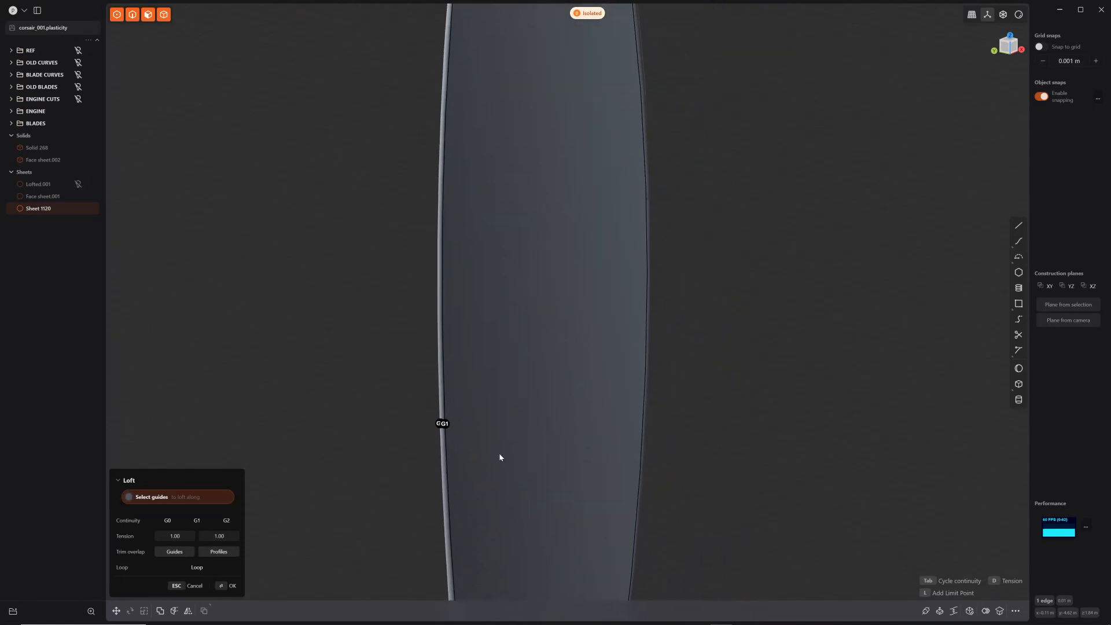
mouse_move(500, 466)
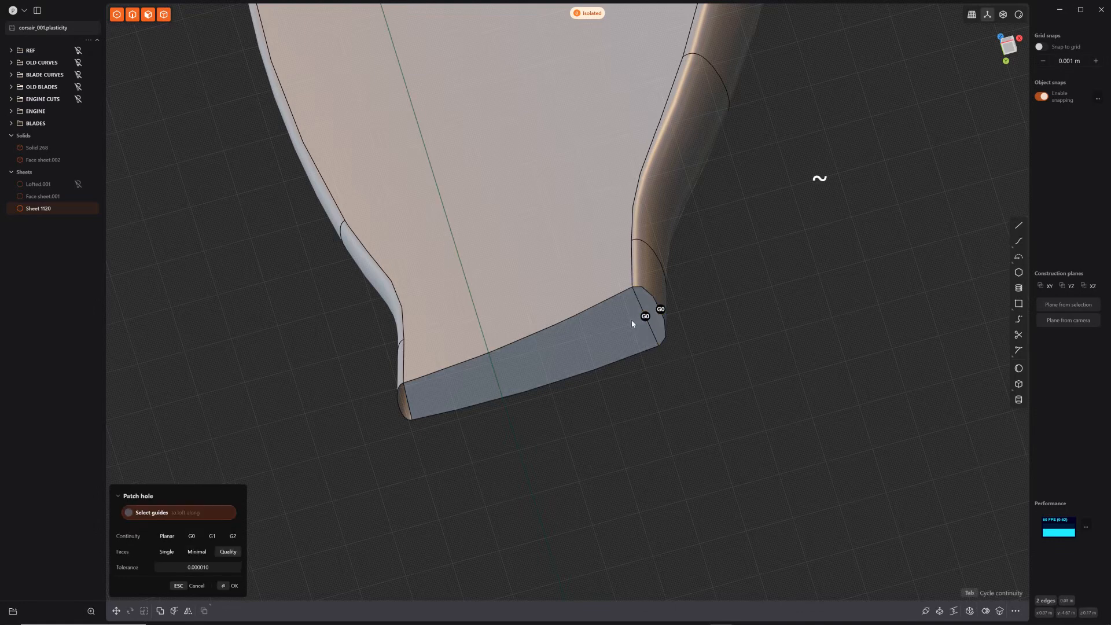
Patch the open edges at the blade root to close the blade back into a solid
click(233, 586)
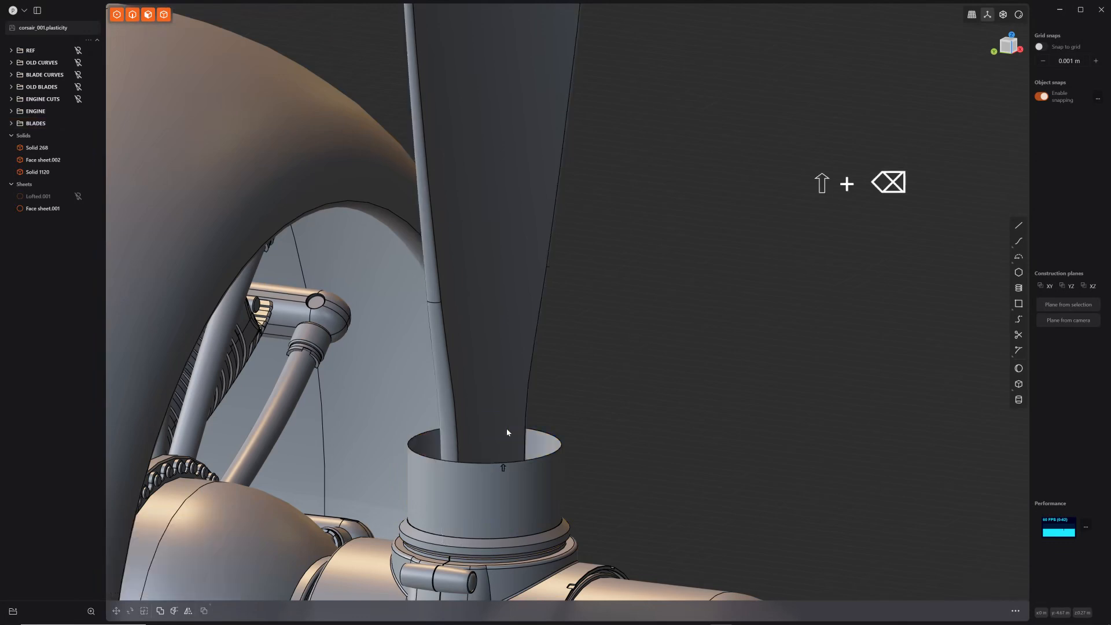
Blend the spinner cap into its rim and select its rounded top face for scaling
click(536, 477)
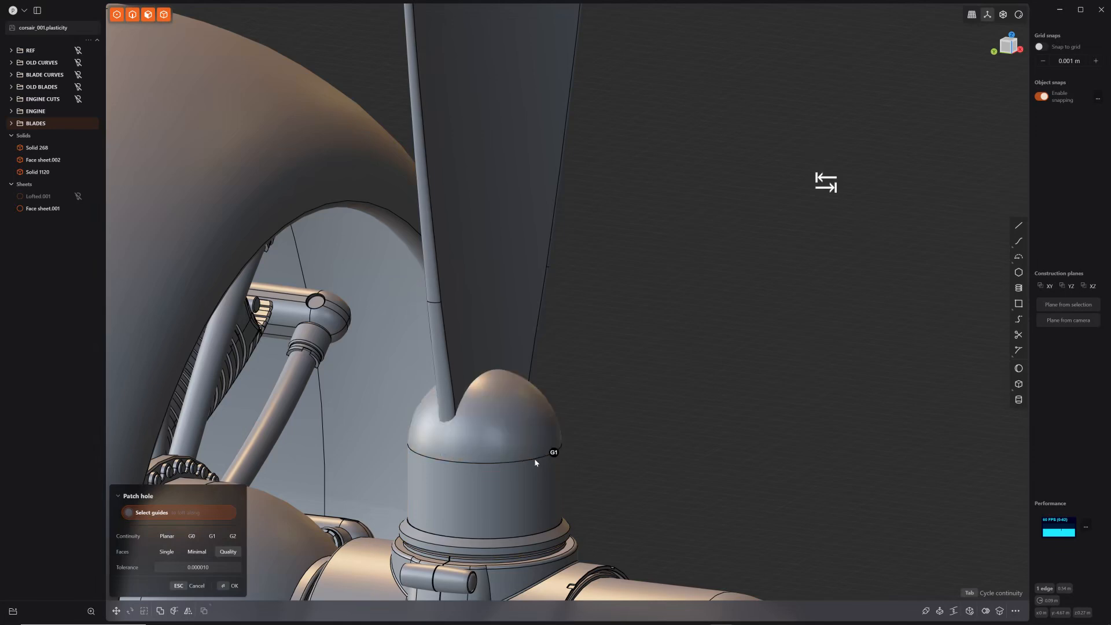
click(234, 585)
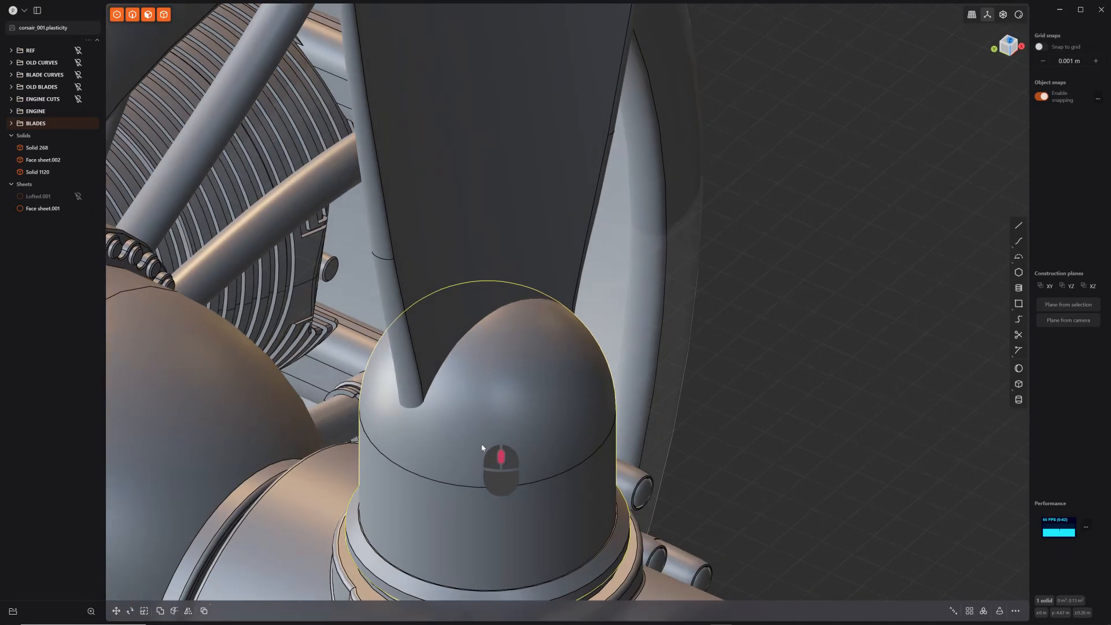
click(483, 449)
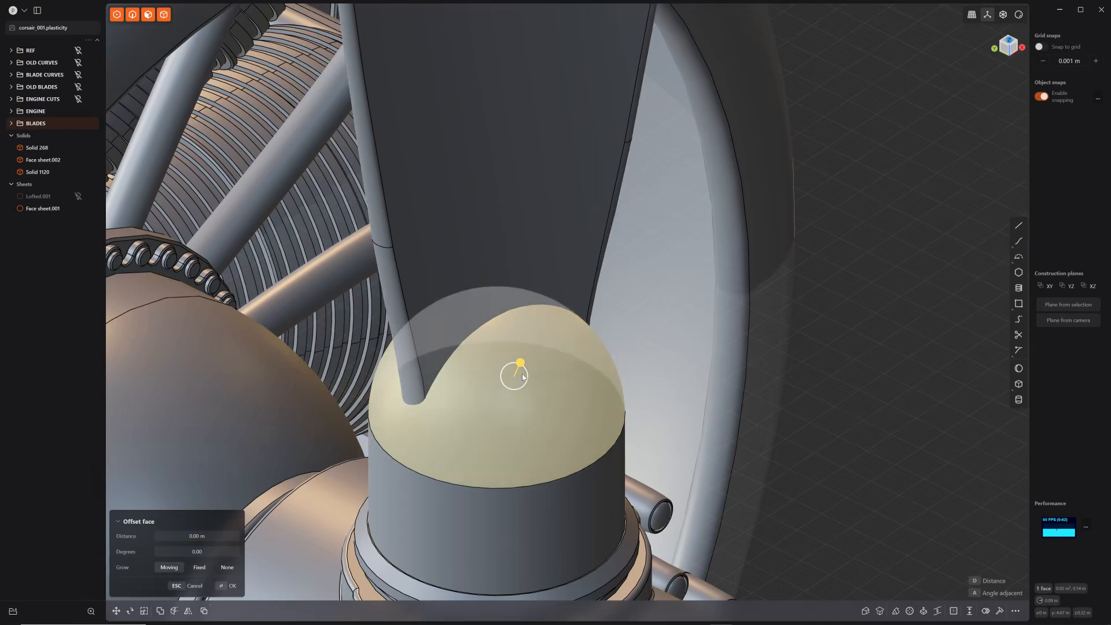
key(s)
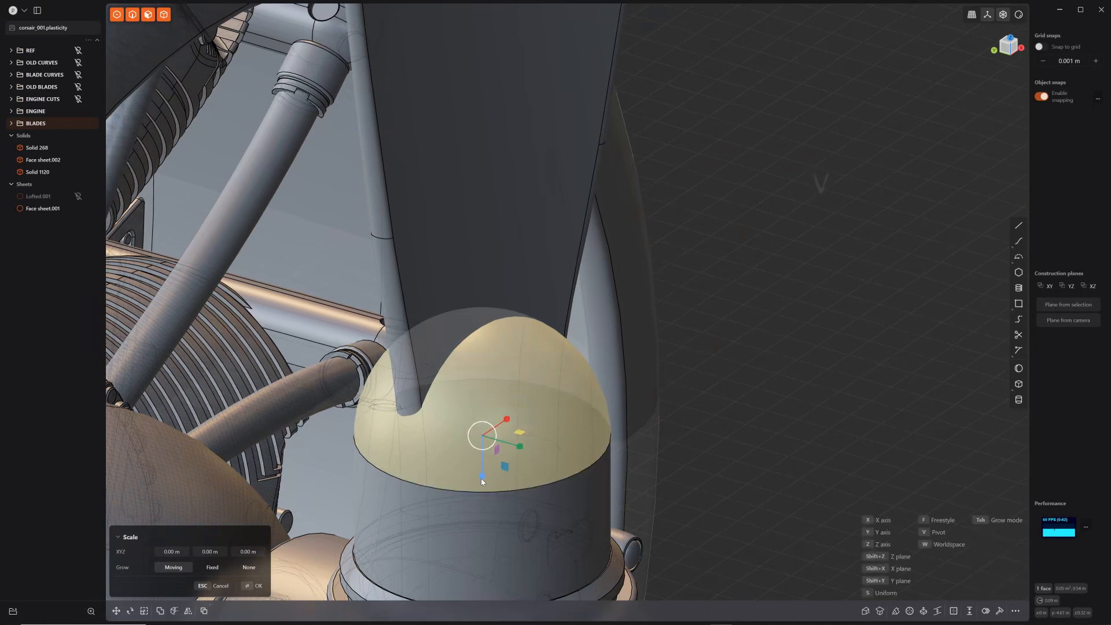
Stretch the spinner top upward along Z into a taller bullet-shaped nose cone
drag(481, 474, 484, 494)
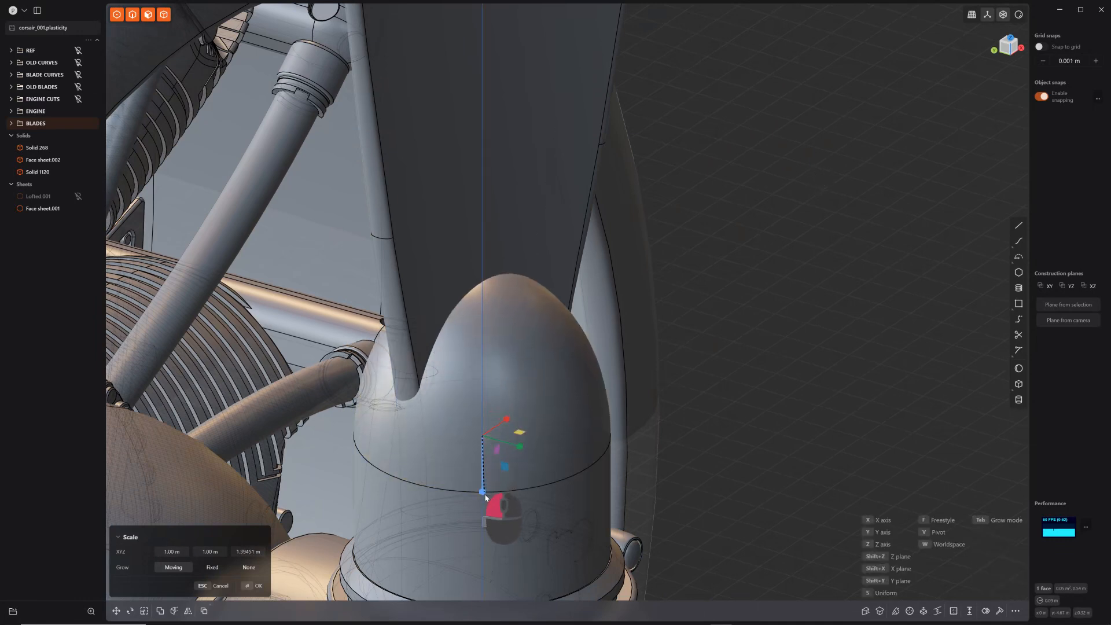
drag(484, 491, 486, 516)
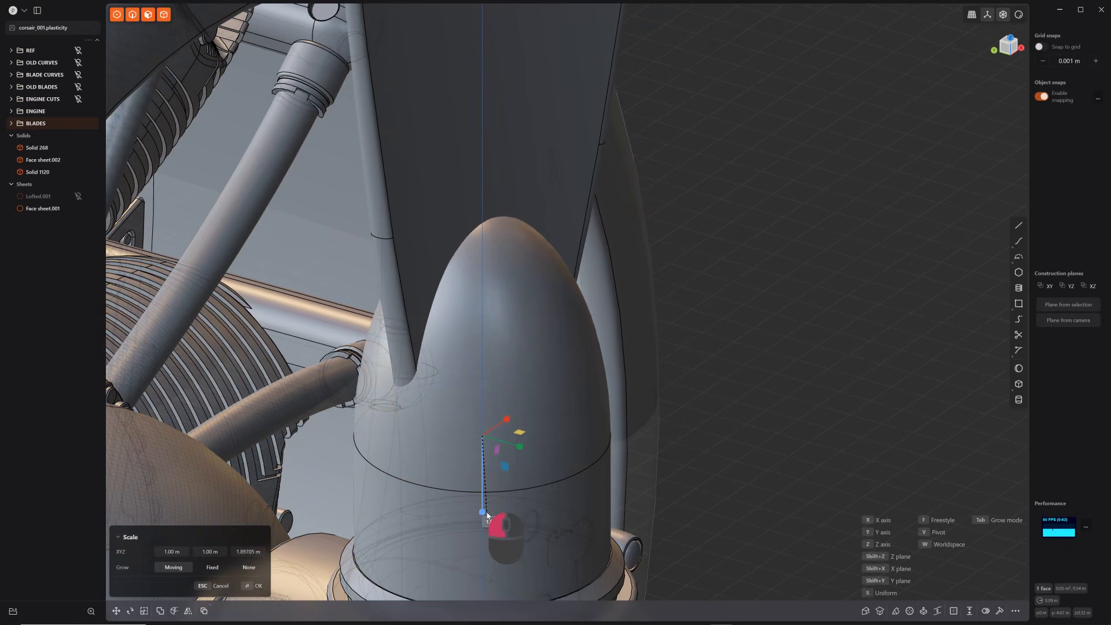
drag(485, 516, 482, 437)
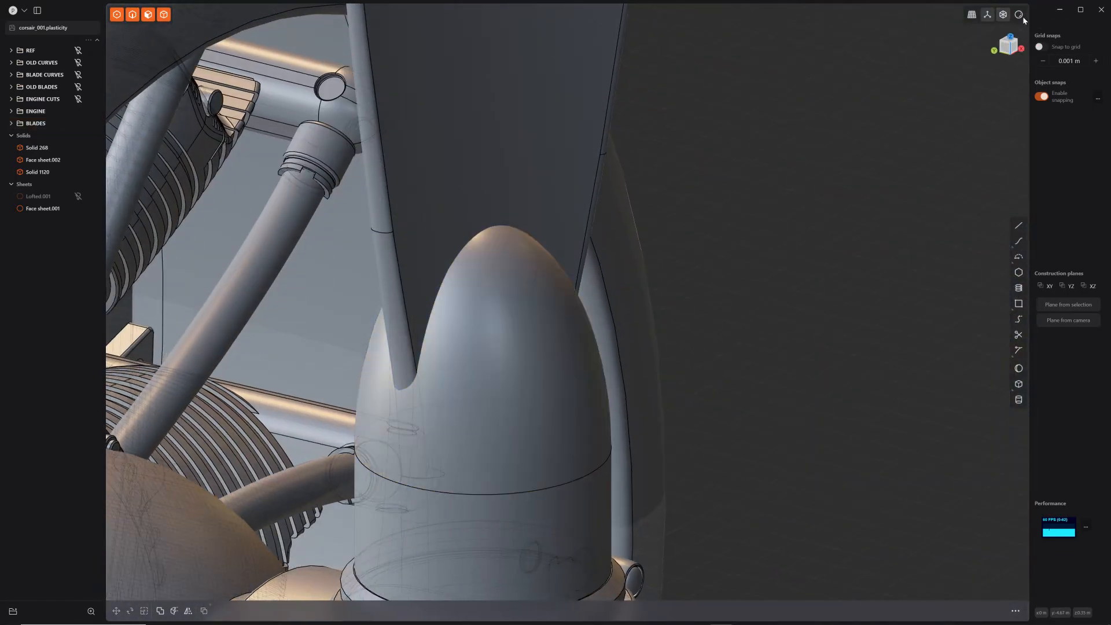
click(499, 359)
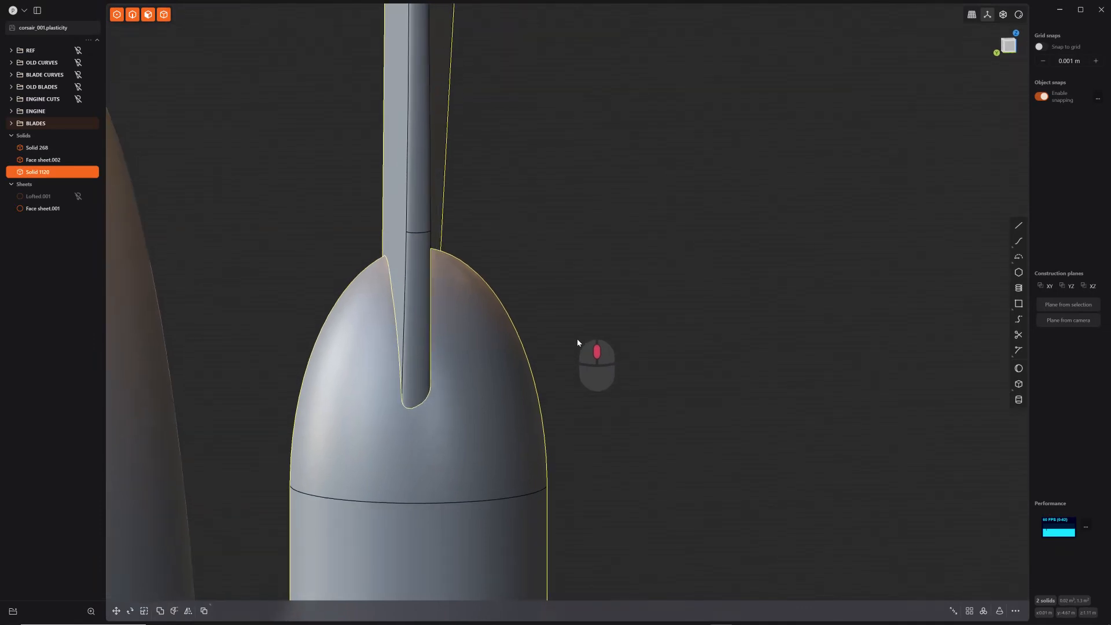
Fillet the blade-root edges where the blade meets the spinner to about 0.019 m
drag(578, 344, 516, 388)
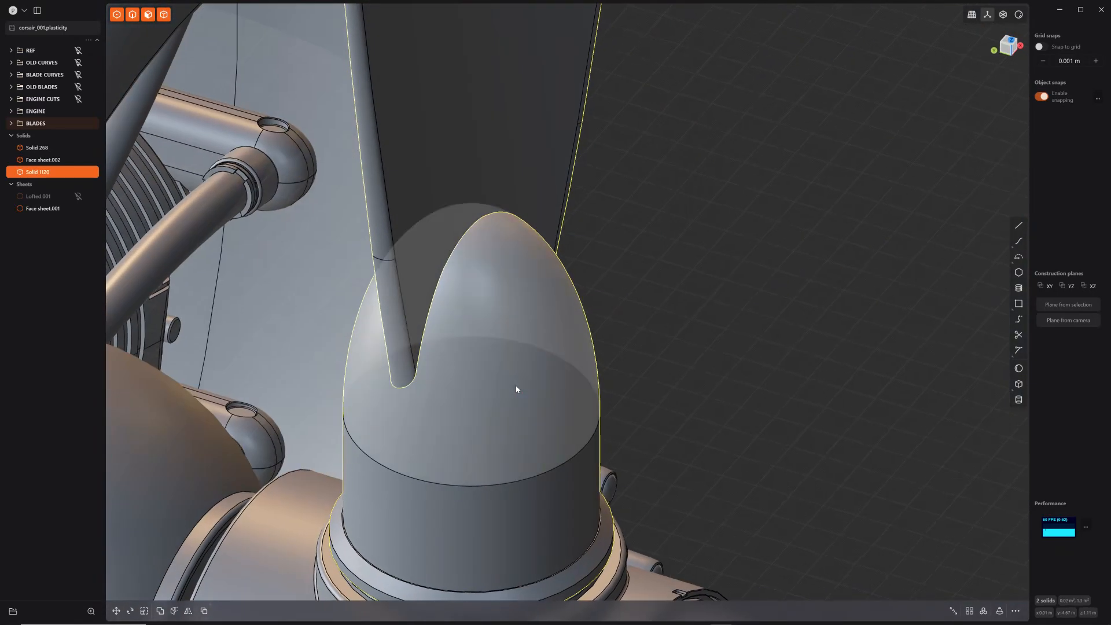
drag(516, 389, 734, 339)
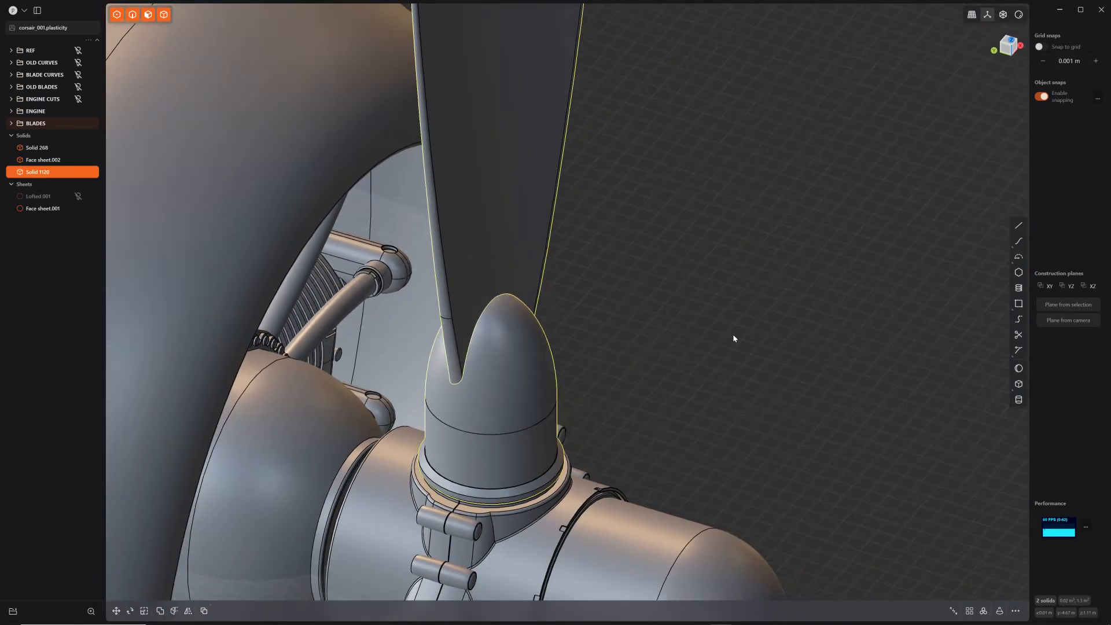
click(162, 611)
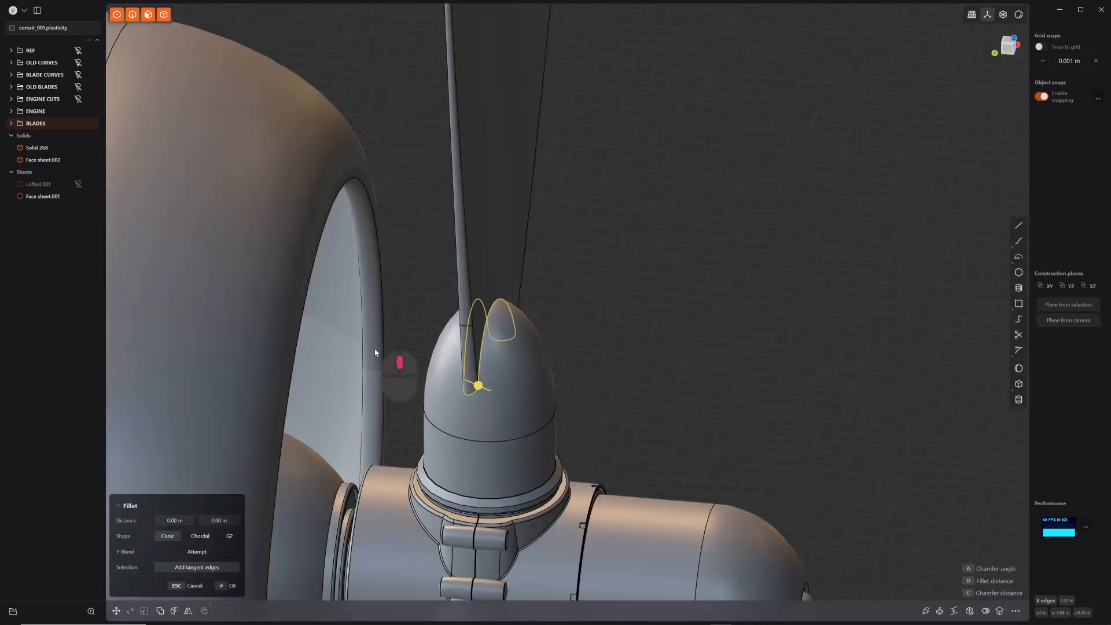
drag(375, 351, 481, 389)
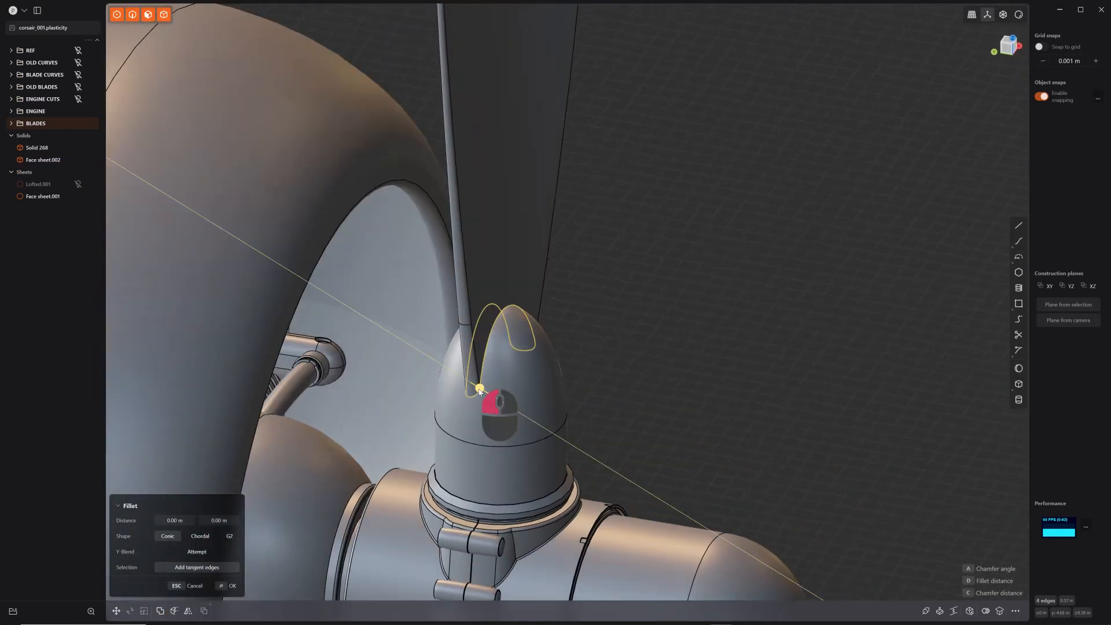
drag(479, 388, 482, 389)
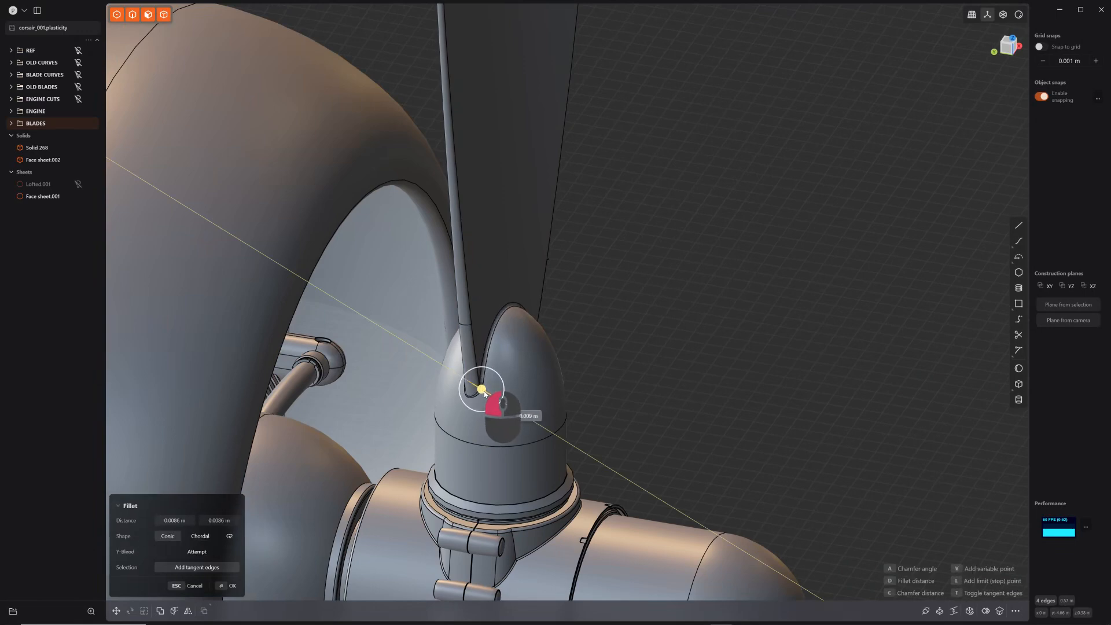
drag(481, 389, 485, 391)
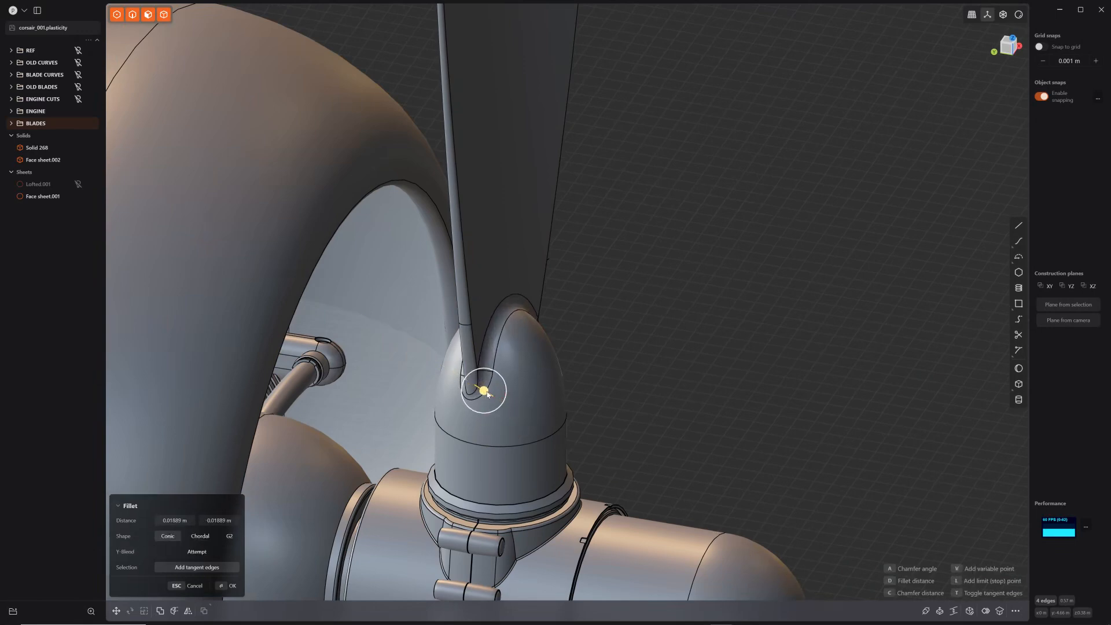
click(199, 536)
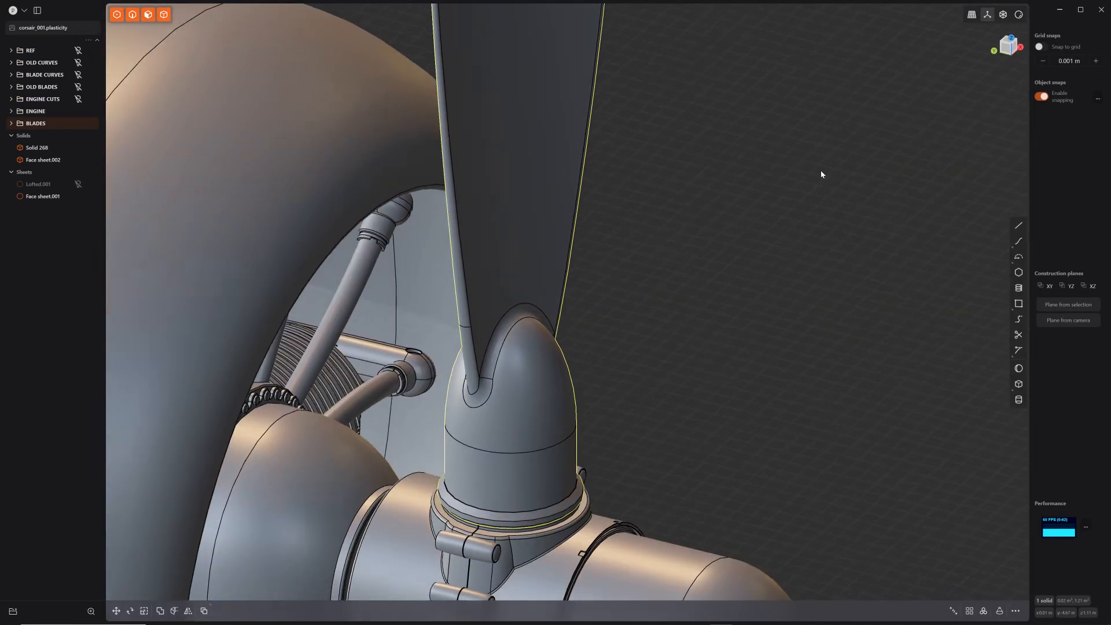
key(r)
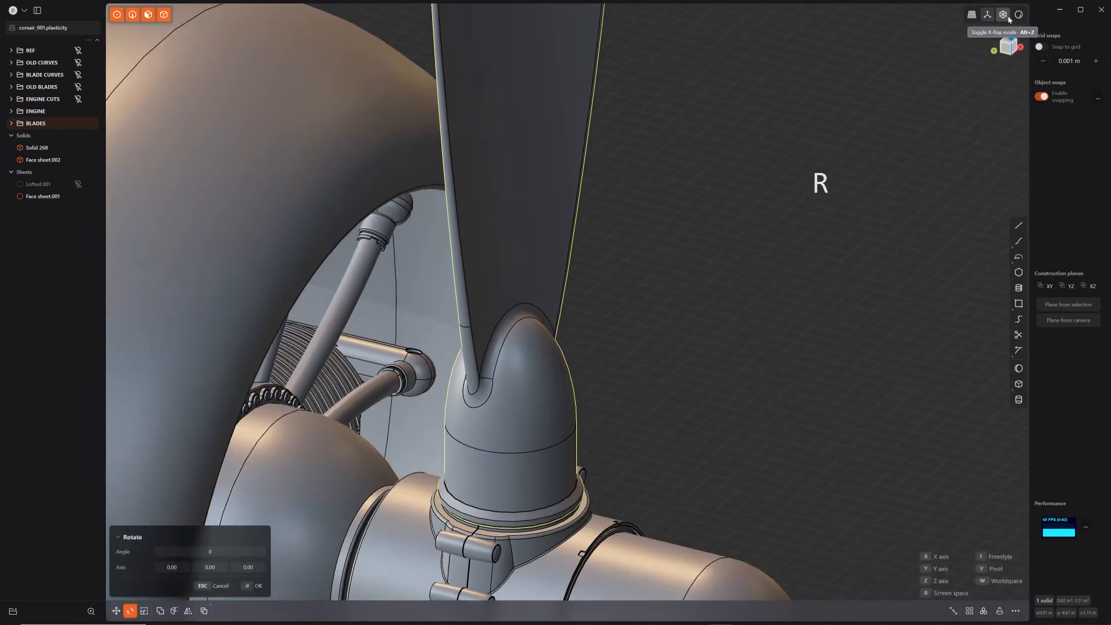
click(1002, 15)
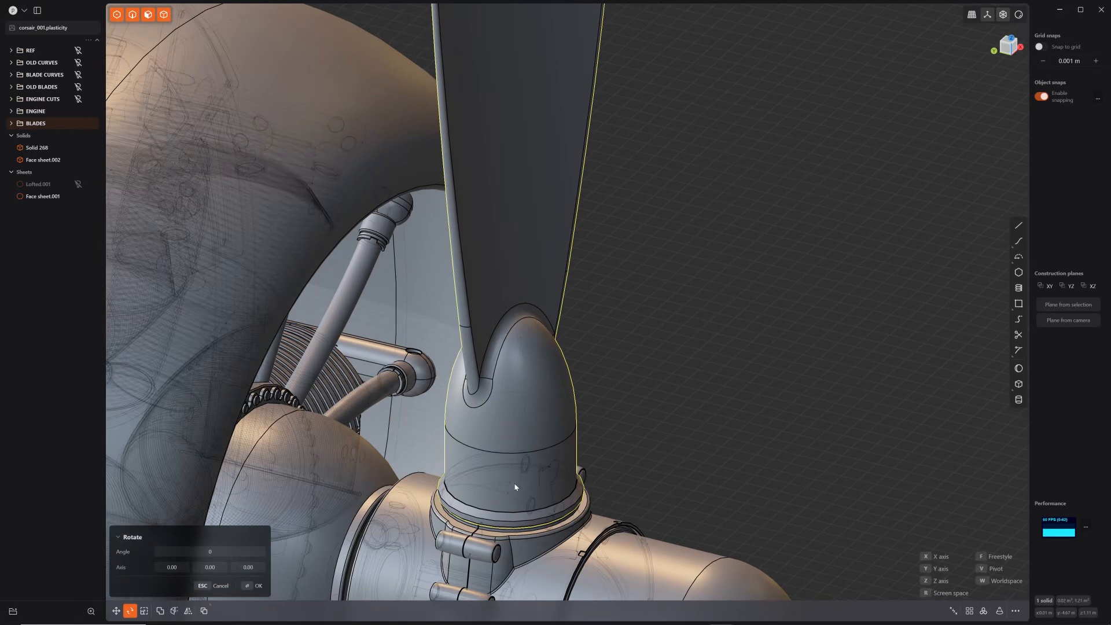
key(v)
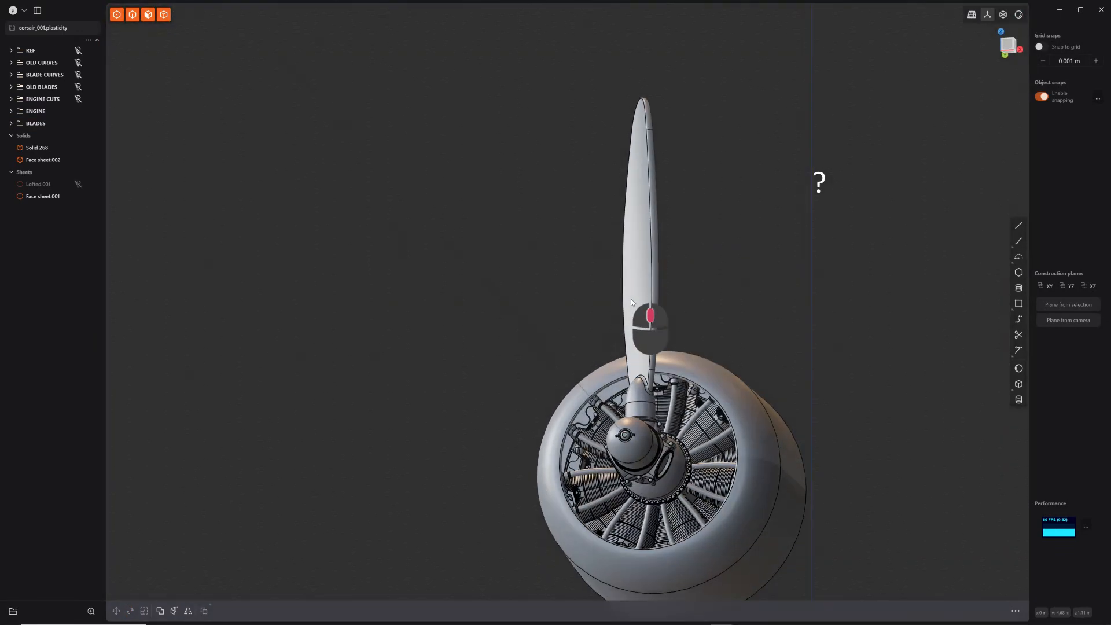
drag(631, 301, 717, 373)
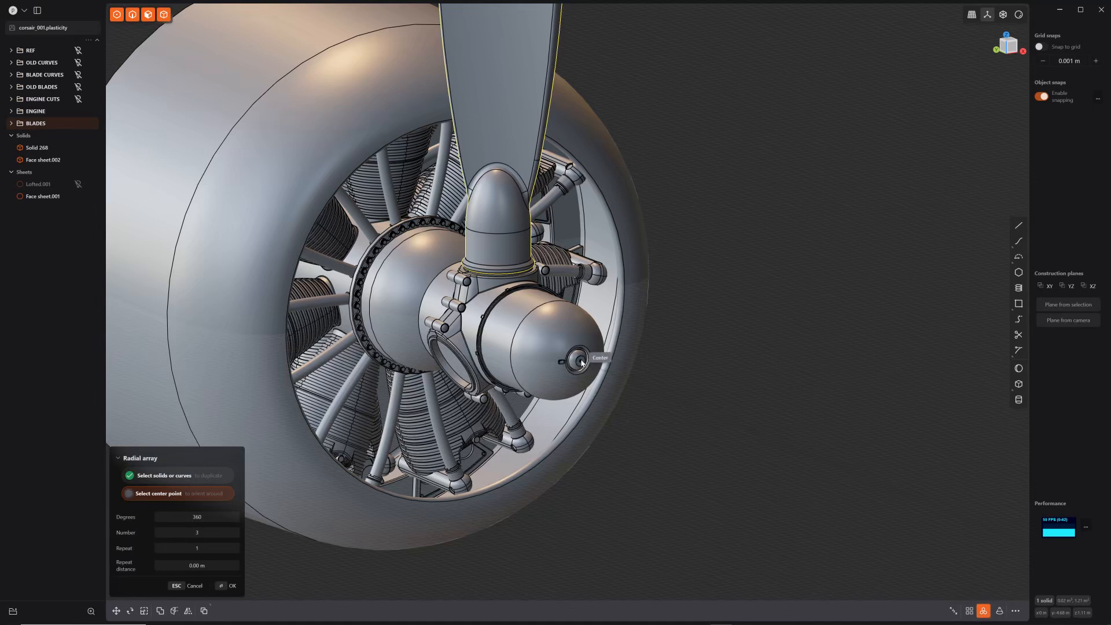
Pick the spinner centre as the pivot for the three-blade radial array
click(576, 359)
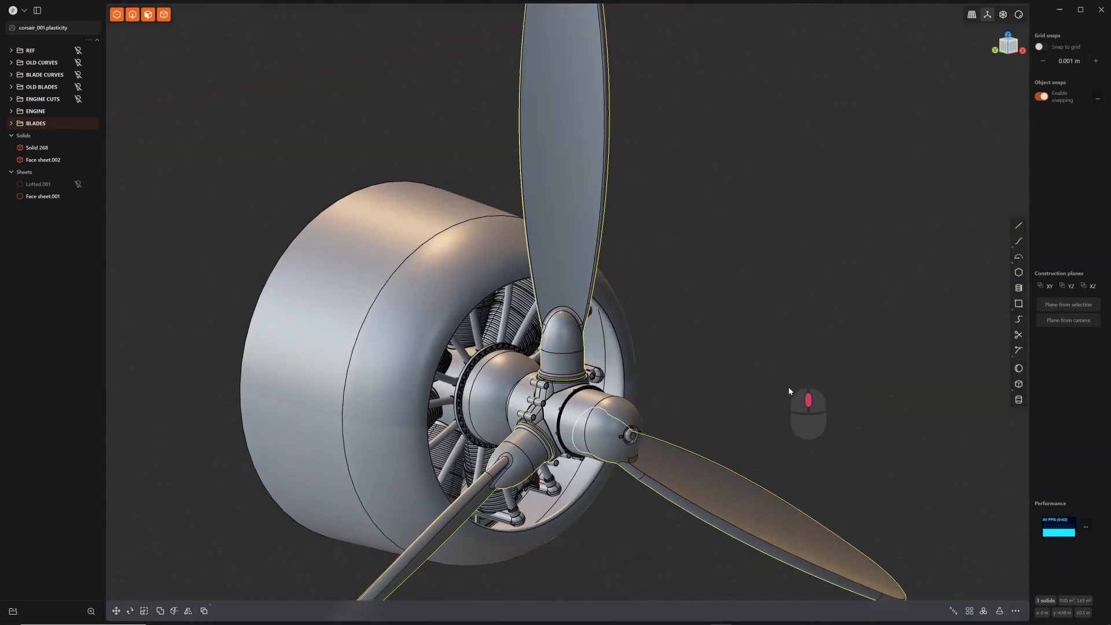
scroll(down, 3)
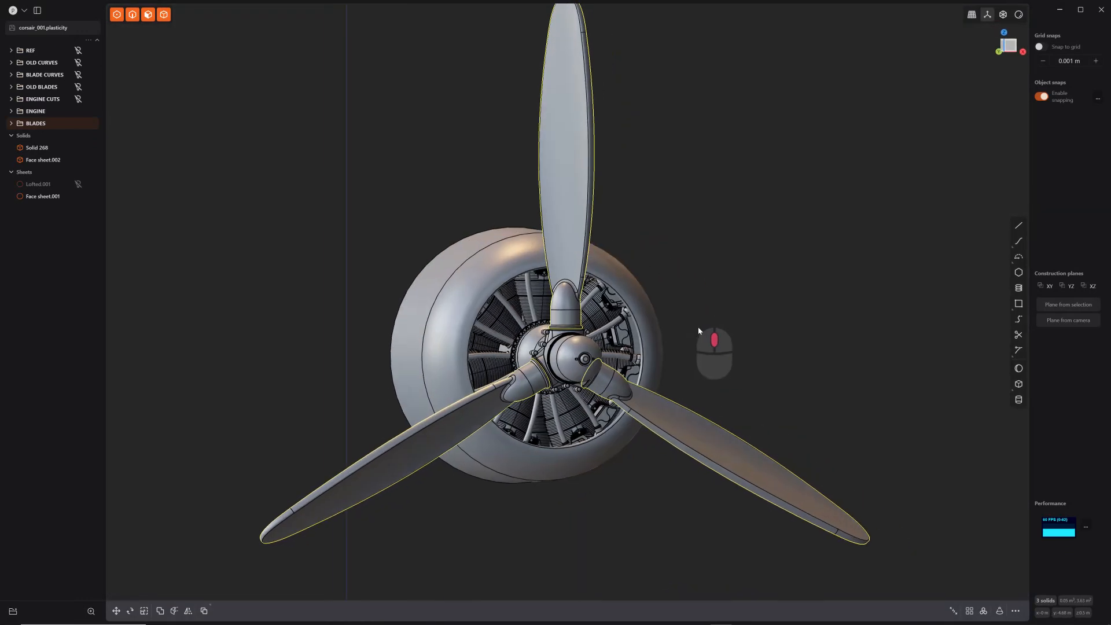
Switch to Render mode and orbit to a three-quarter view of the copper propeller
click(1018, 15)
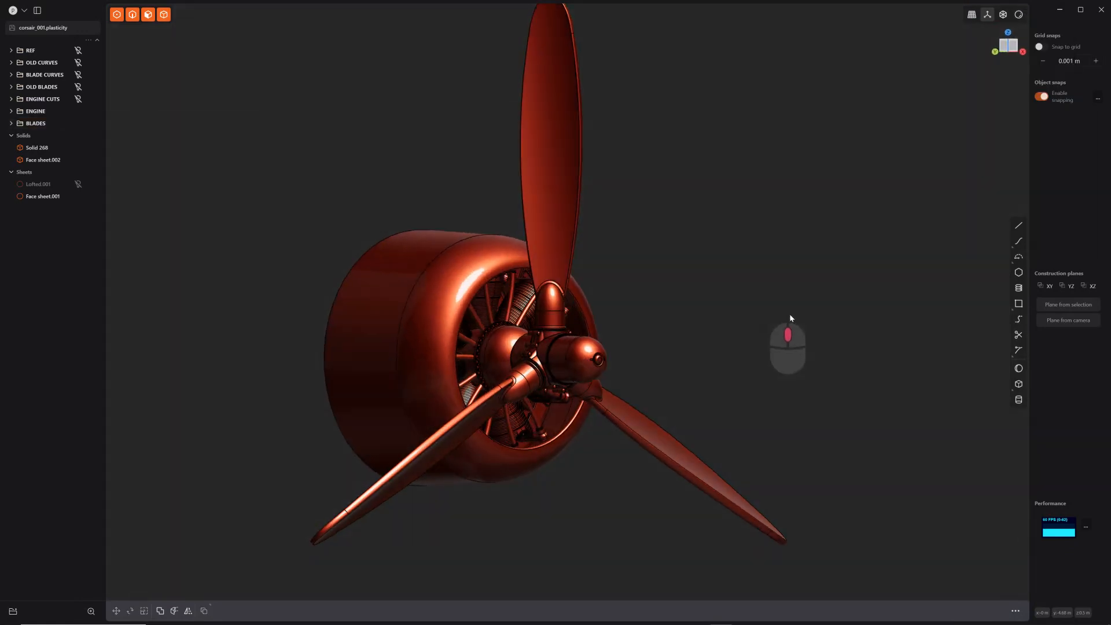
drag(790, 317, 595, 311)
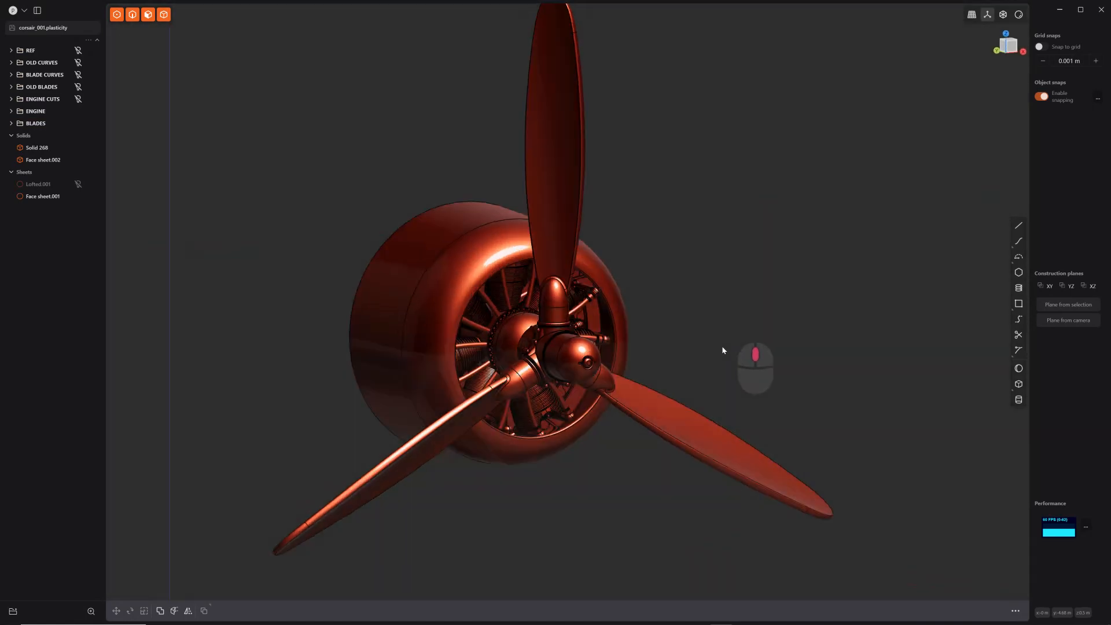
drag(722, 350, 741, 331)
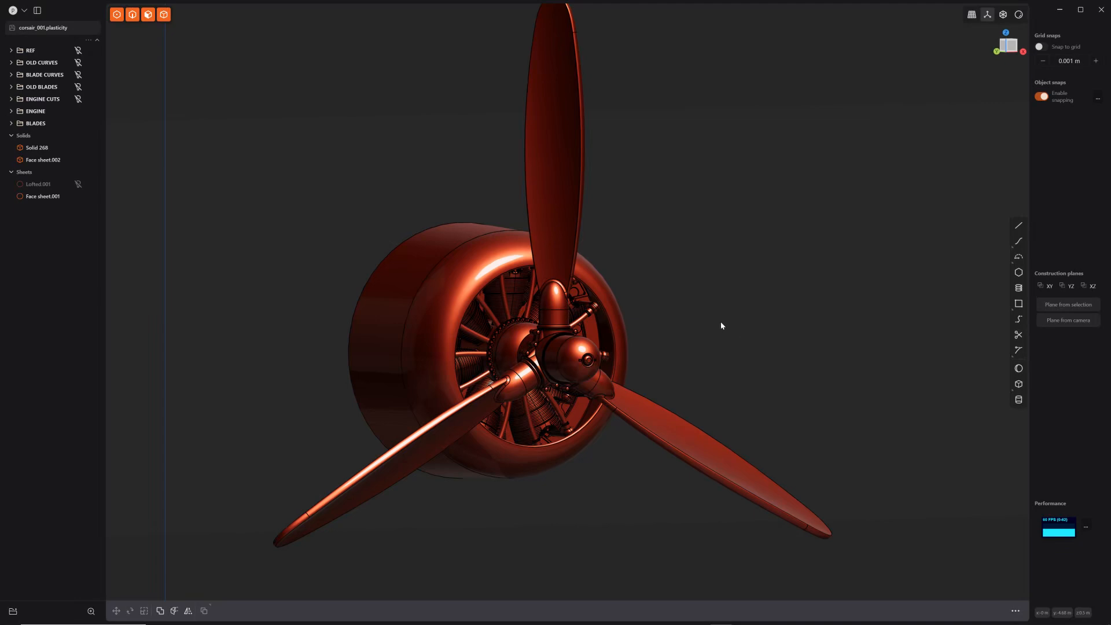
mouse_move(724, 326)
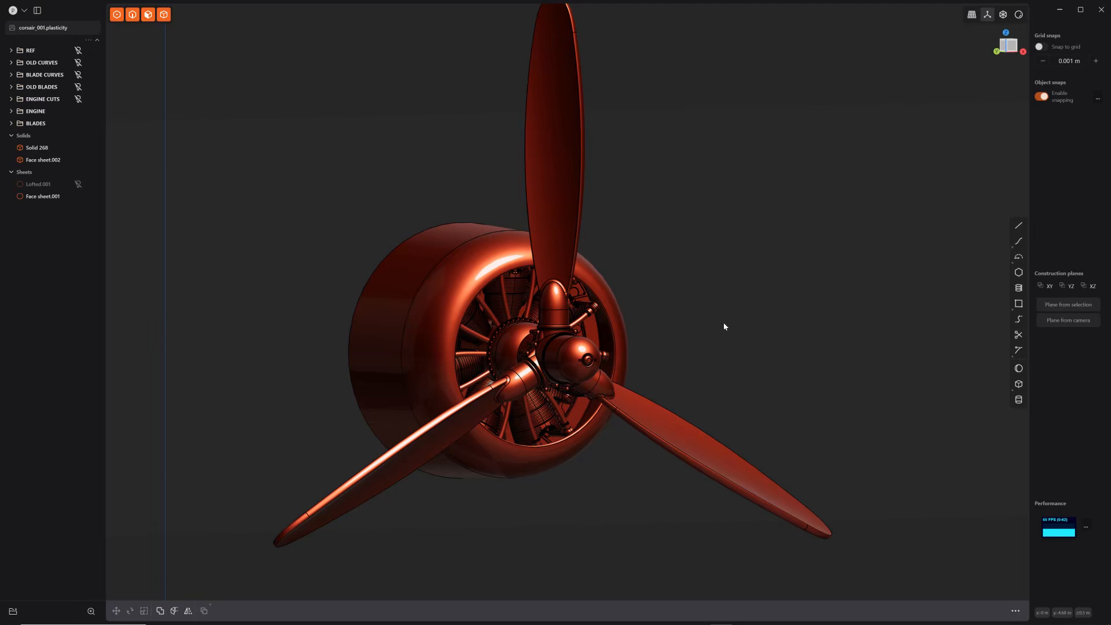
mouse_move(600, 4)
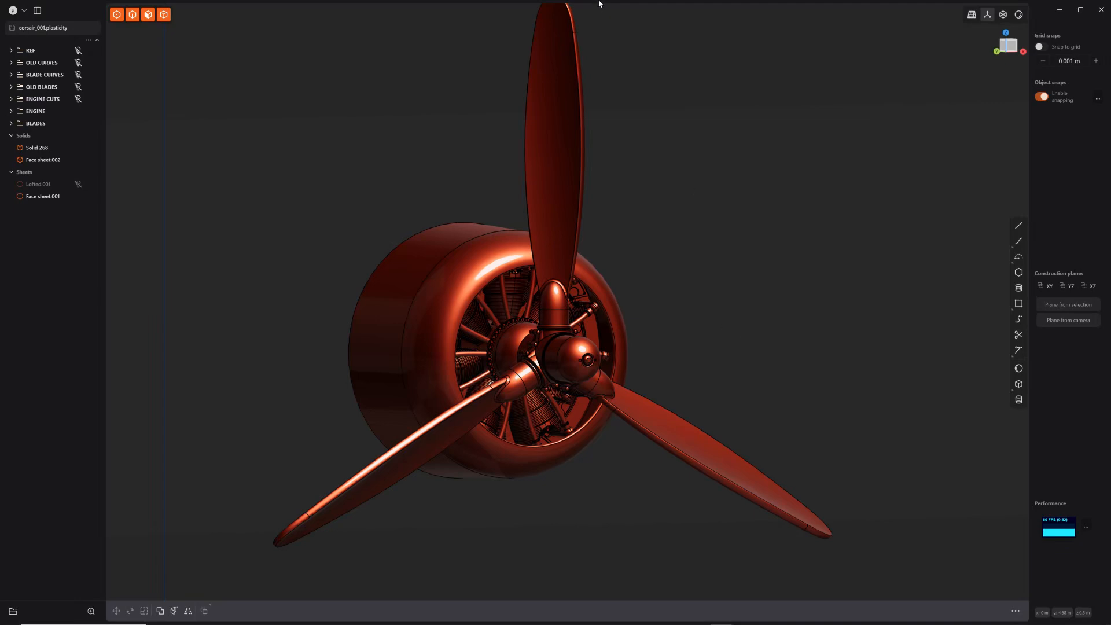